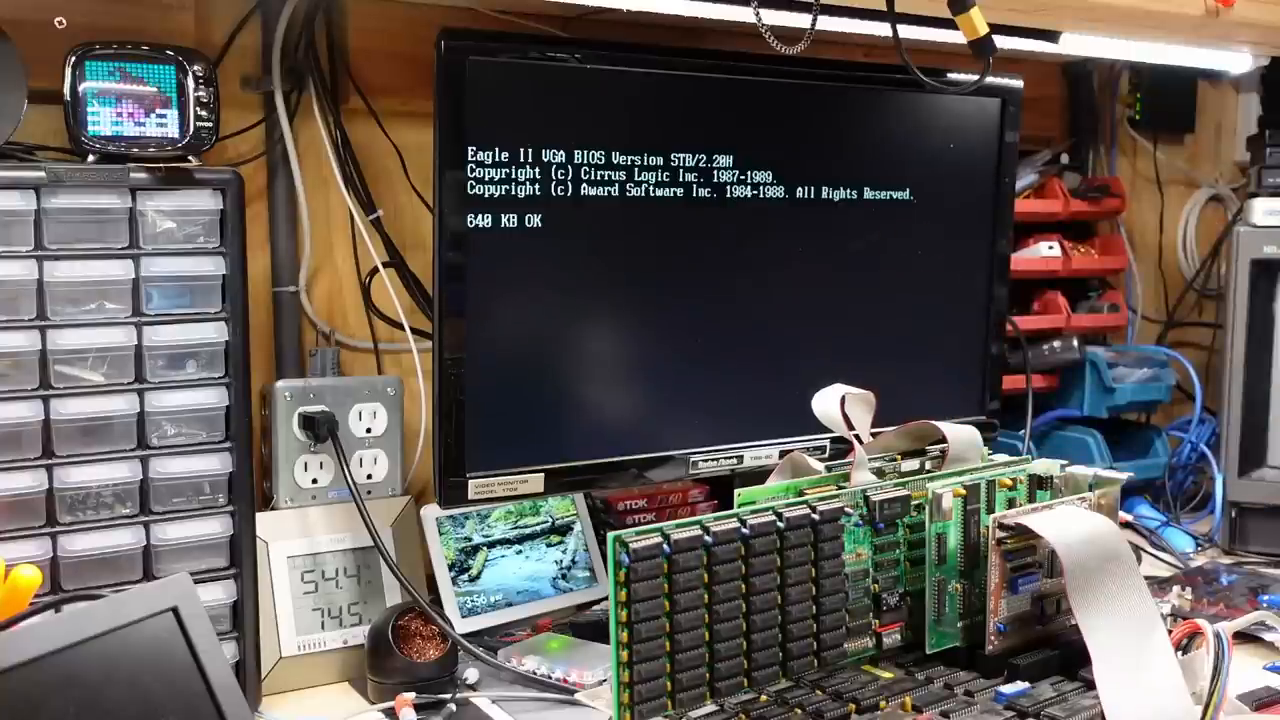
Enter the date at boot and let the PC start up past the memory check.
{"action": "type", "text": "date"}
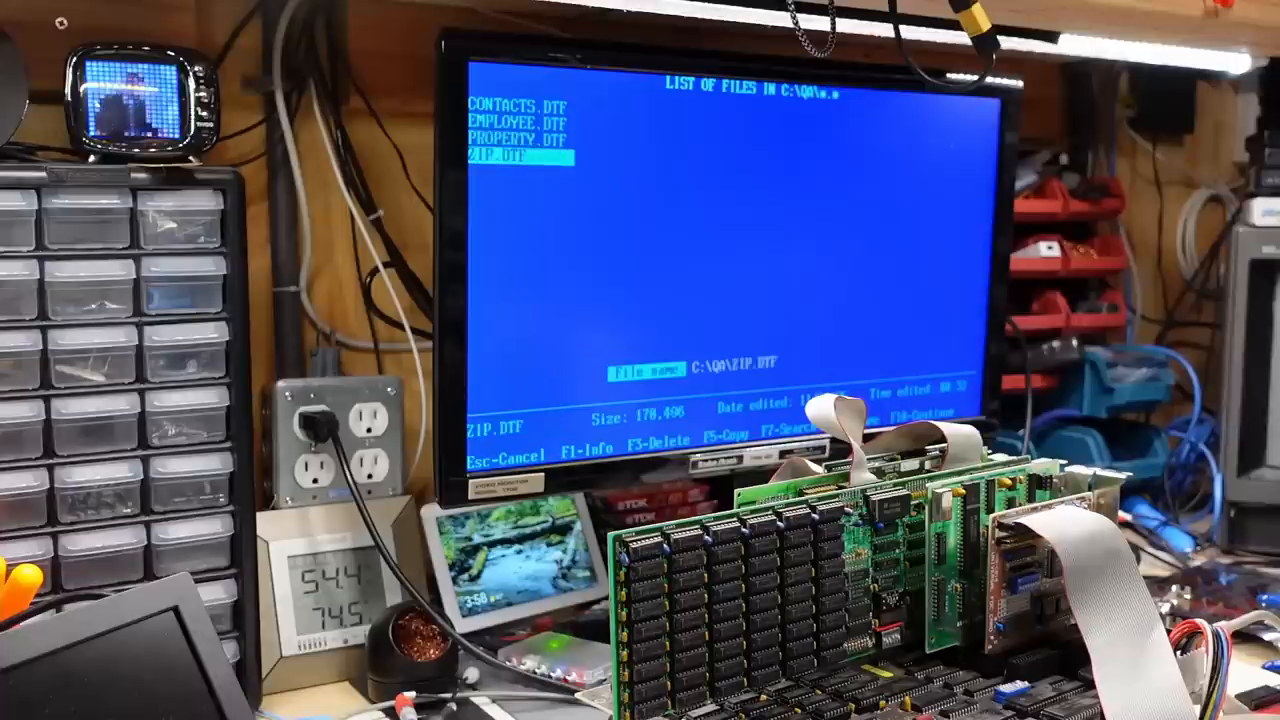
Query the EMPLOYEE database in plain English: 'show me a list of all em...'.
{"action": "key", "text": "up"}
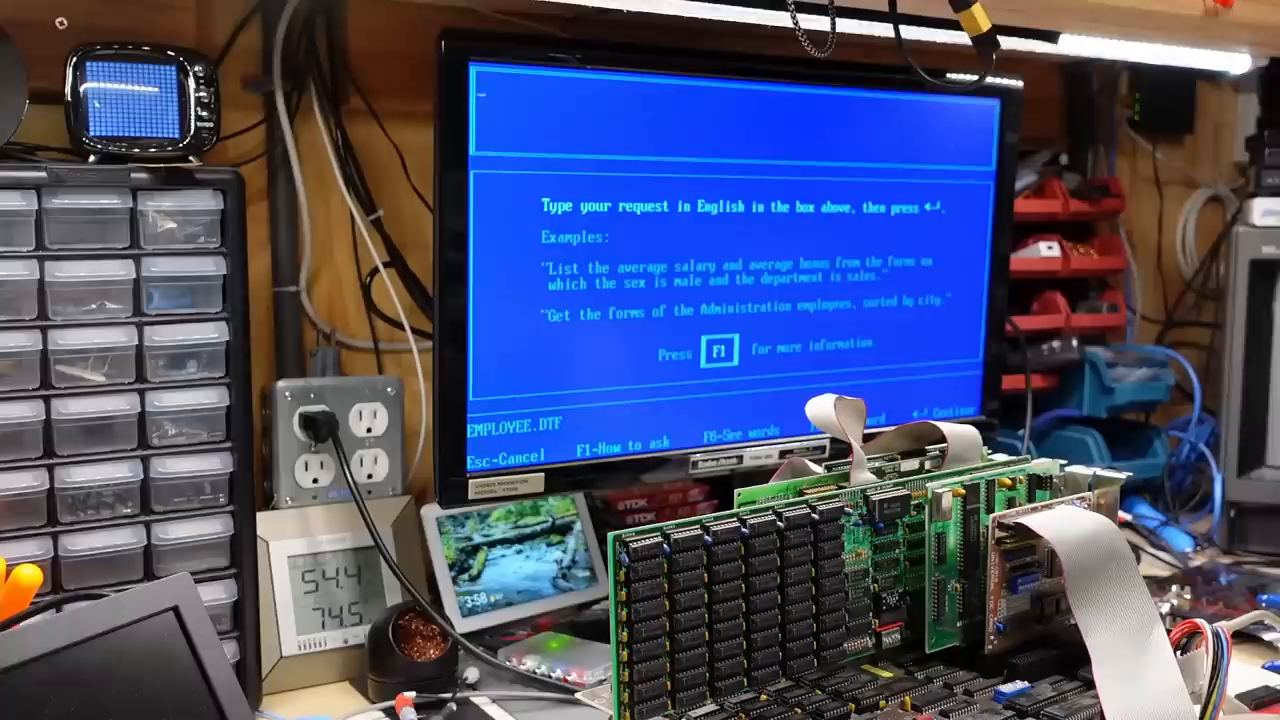
{"action": "type", "text": "show l"}
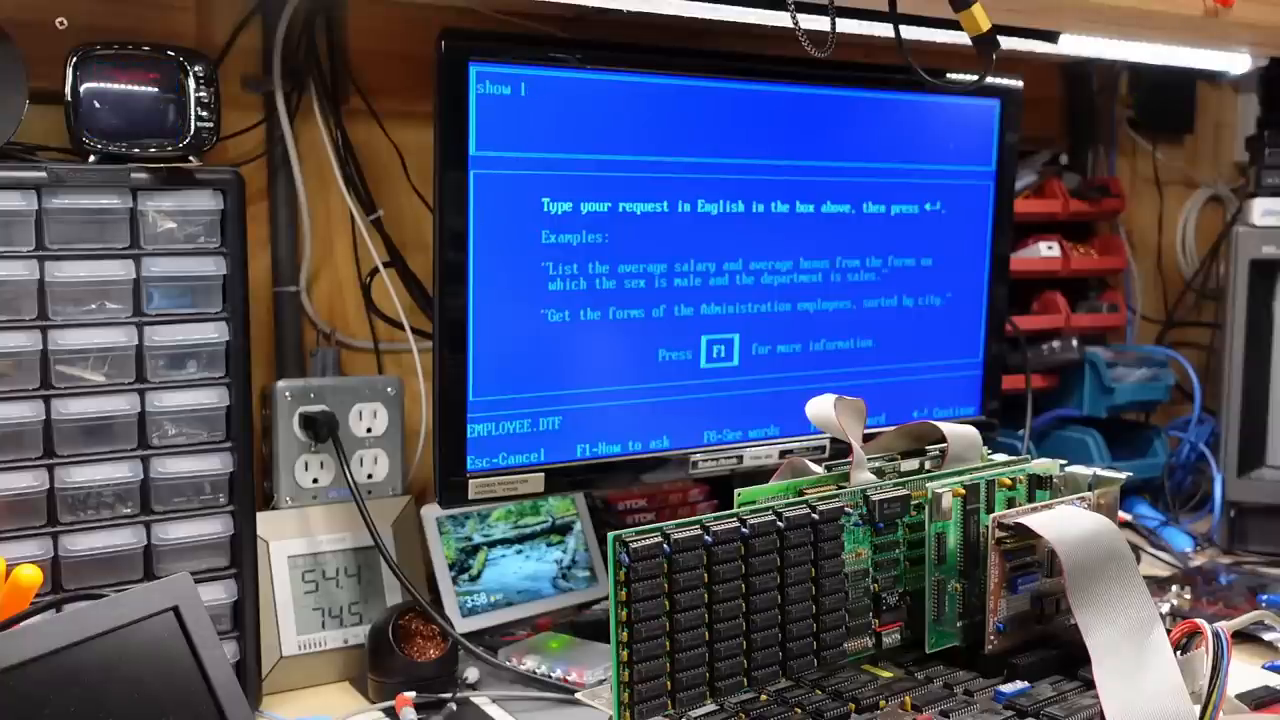
{"action": "type", "text": "me a list of all em"}
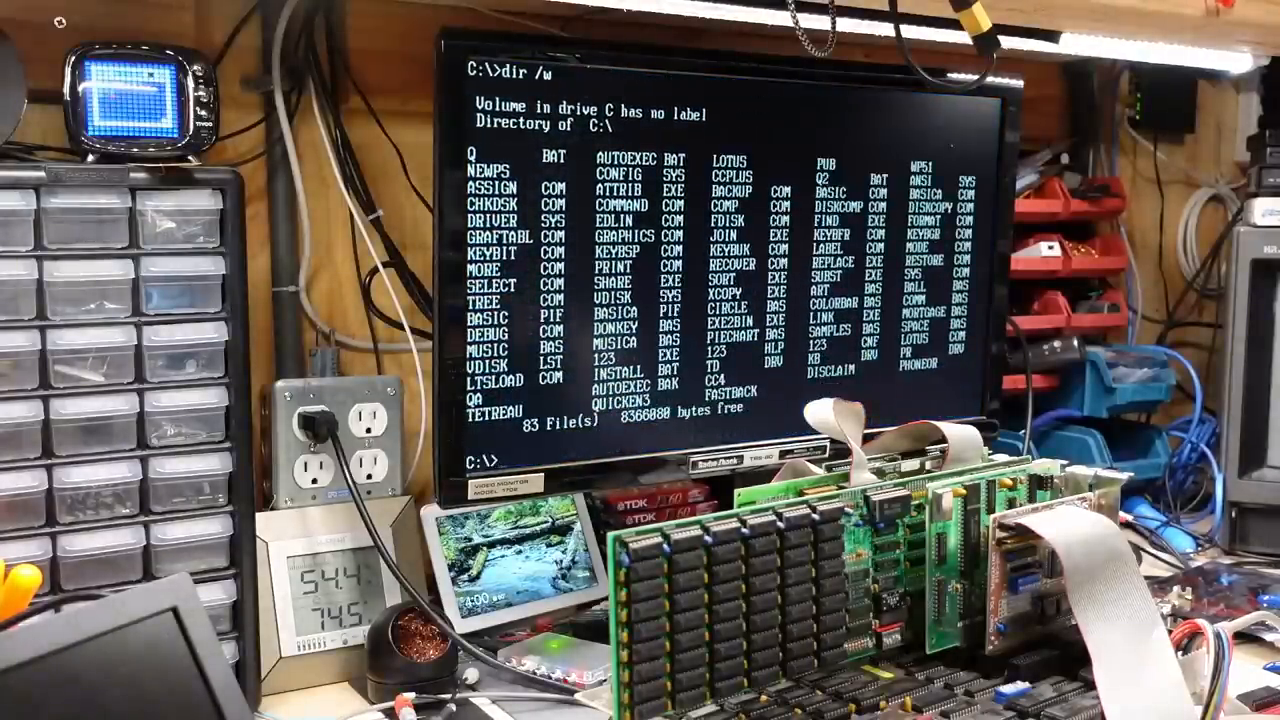
List C:\PUB with dir *. and dir *.exe, then enter fp at the prompt.
{"action": "type", "text": "dir *."}
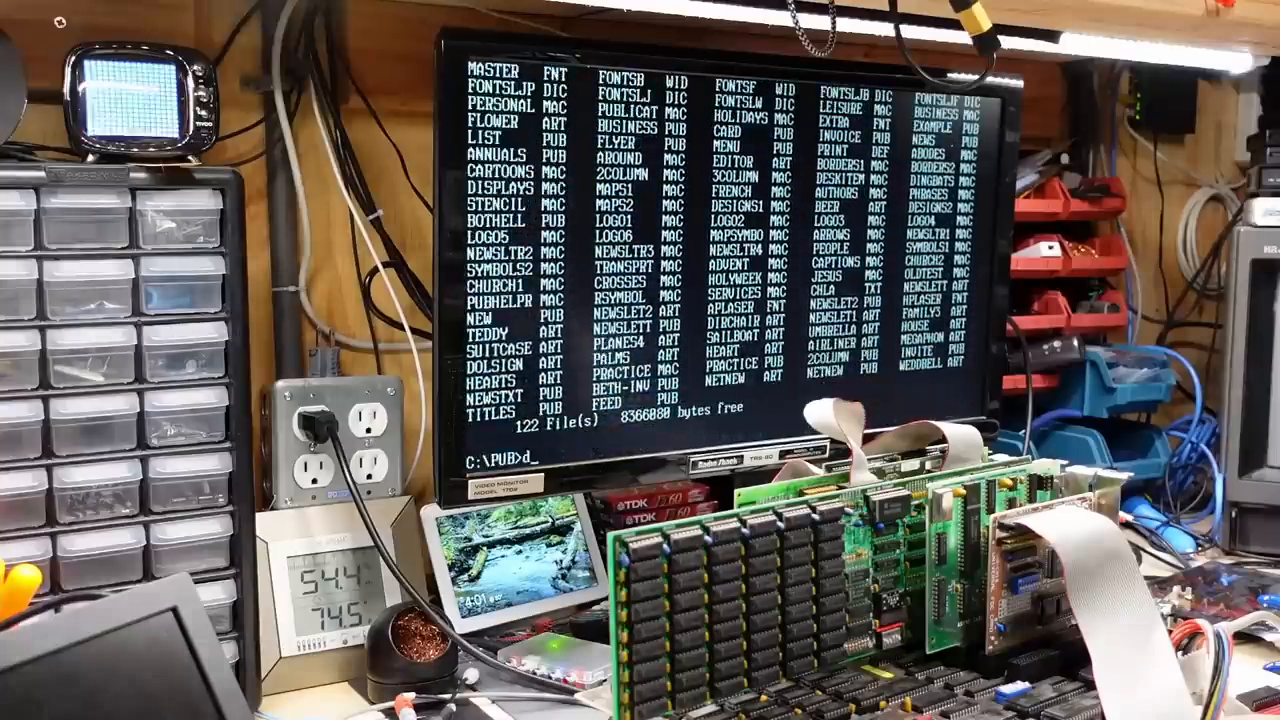
{"action": "type", "text": "dir *.exe"}
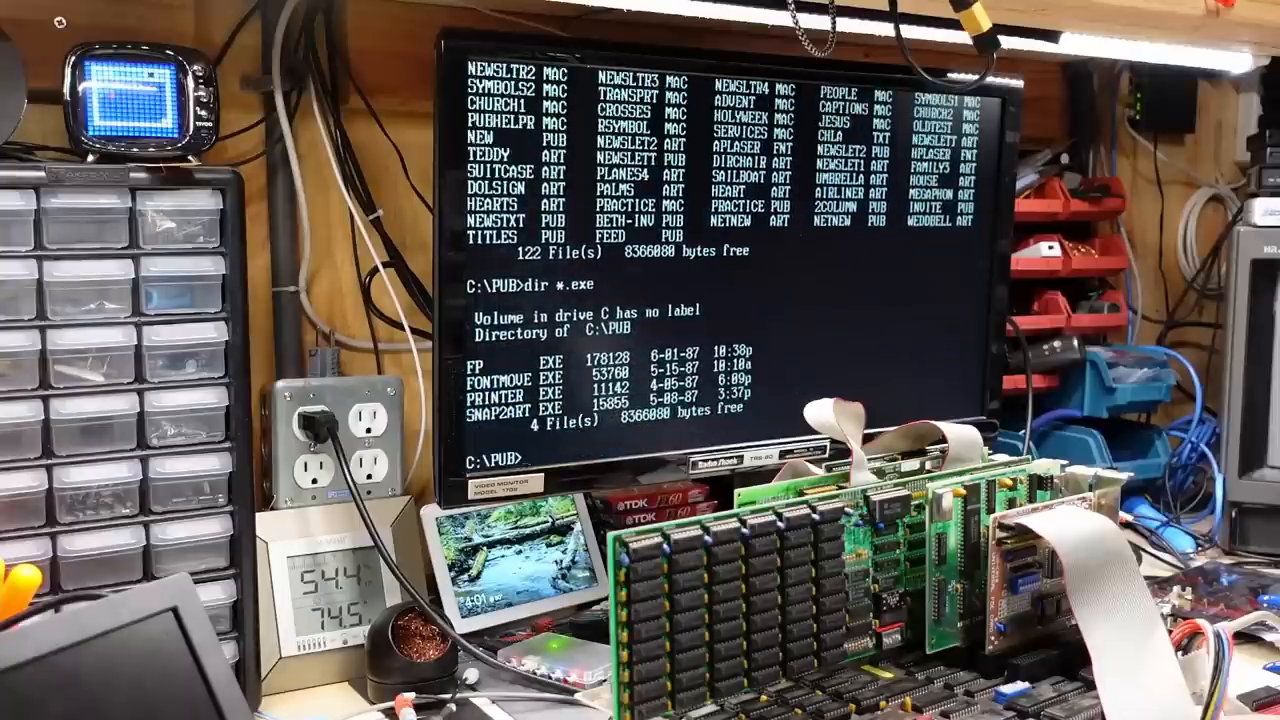
{"action": "type", "text": "fp"}
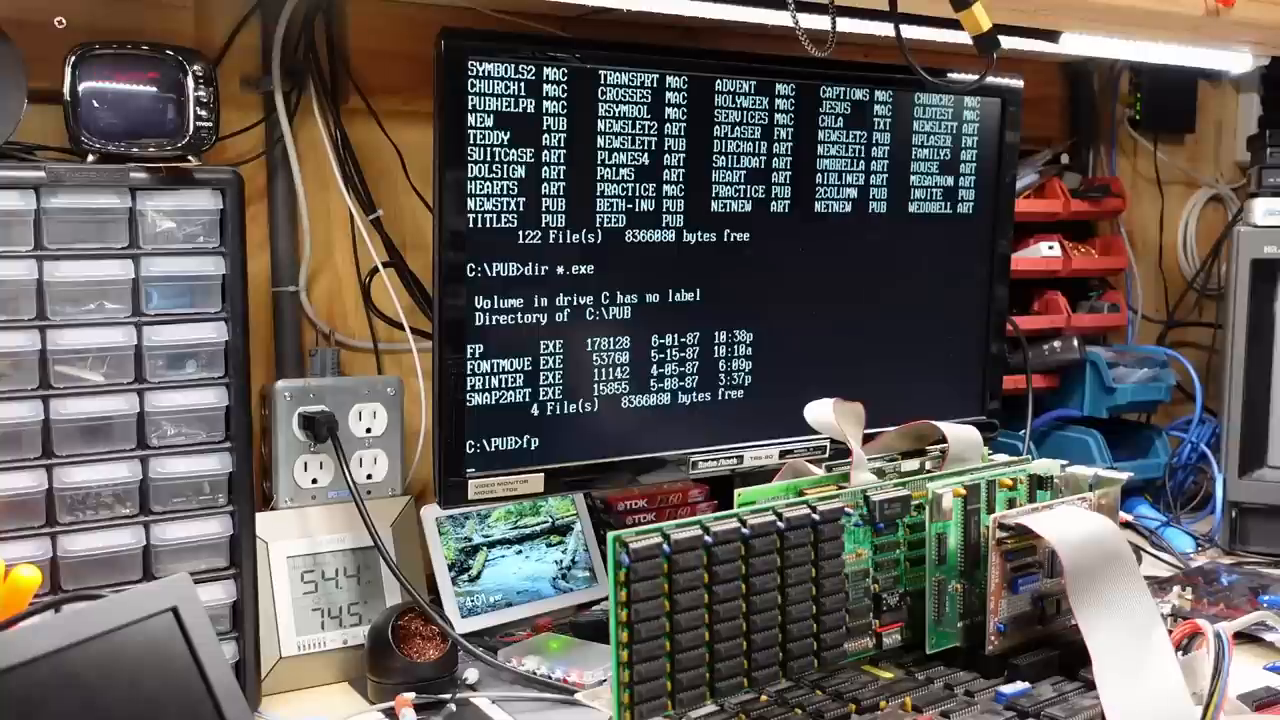
Start FP and write two lines calling it a WYSIWYG word or text processor.
{"action": "key", "text": "enter"}
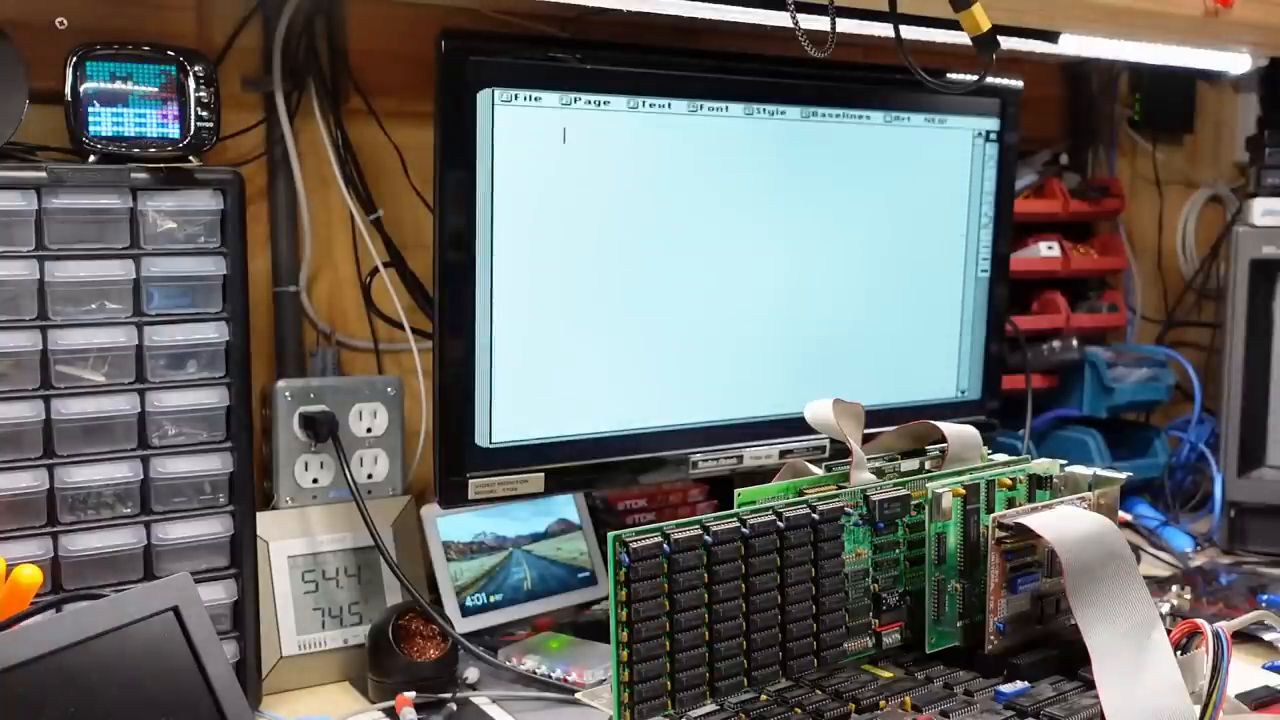
{"action": "type", "text": "This is a w"}
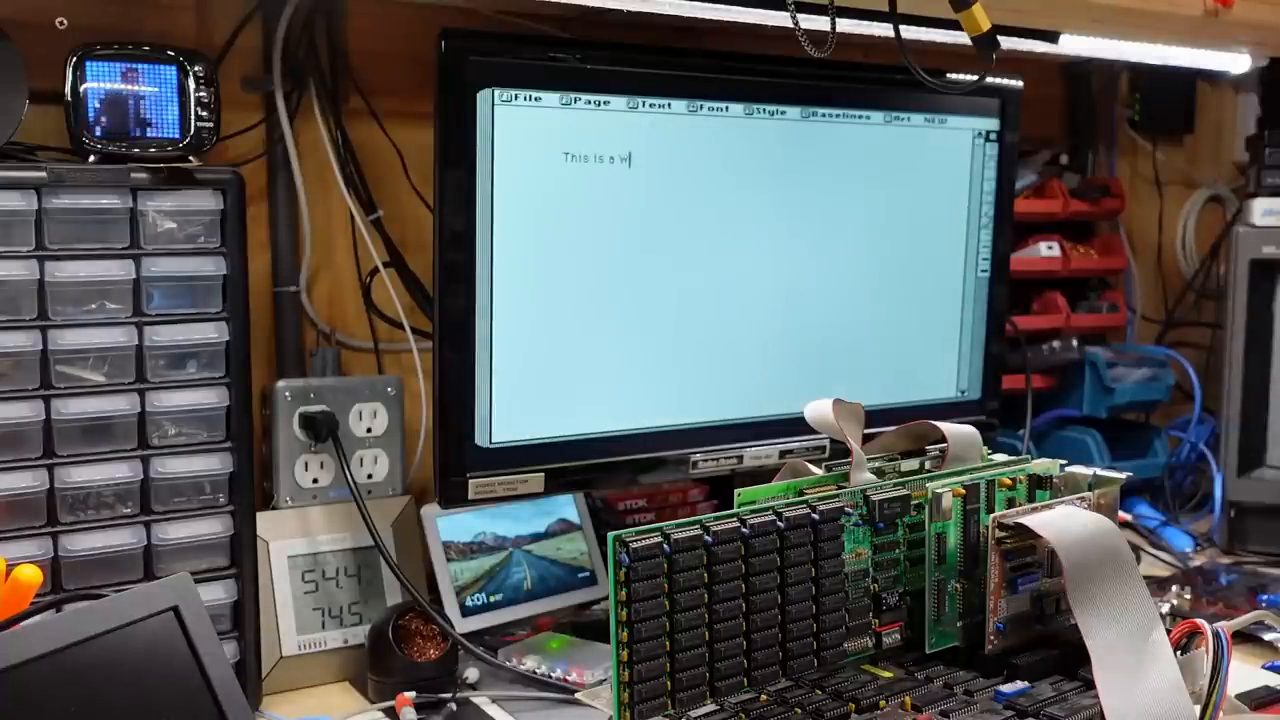
{"action": "type", "text": "YSIWIG"}
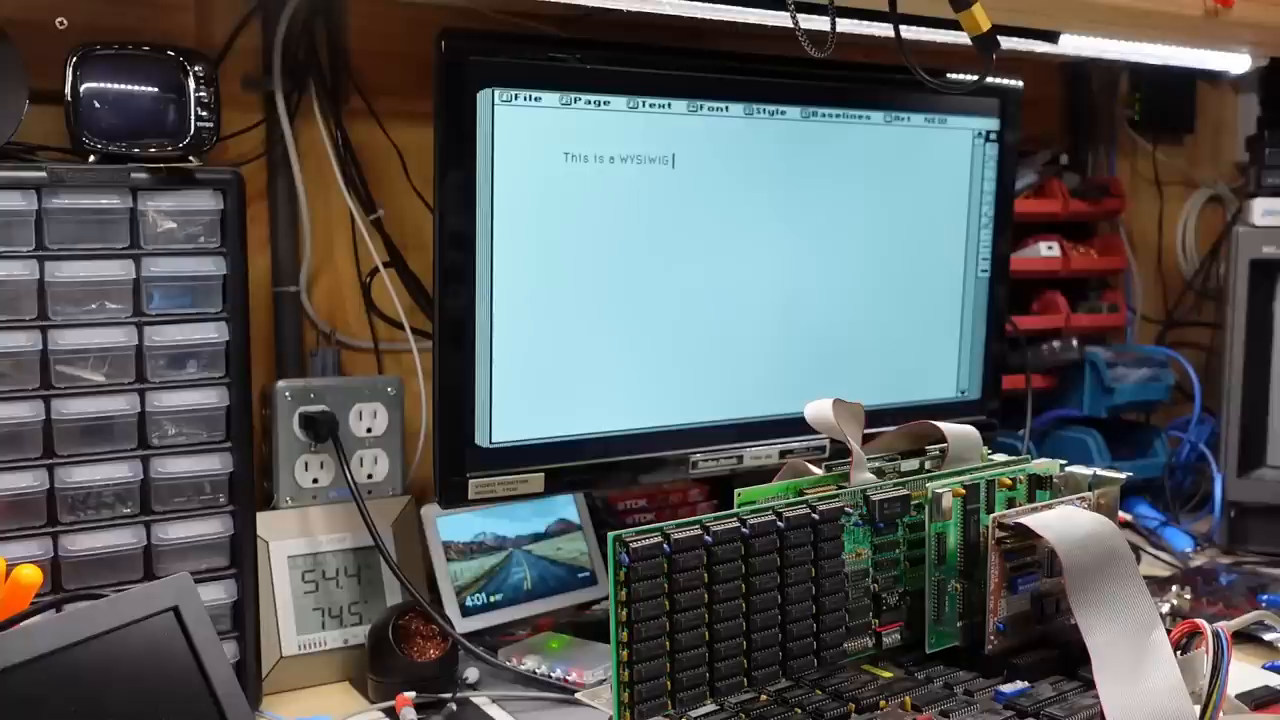
{"action": "type", "text": "word processor"}
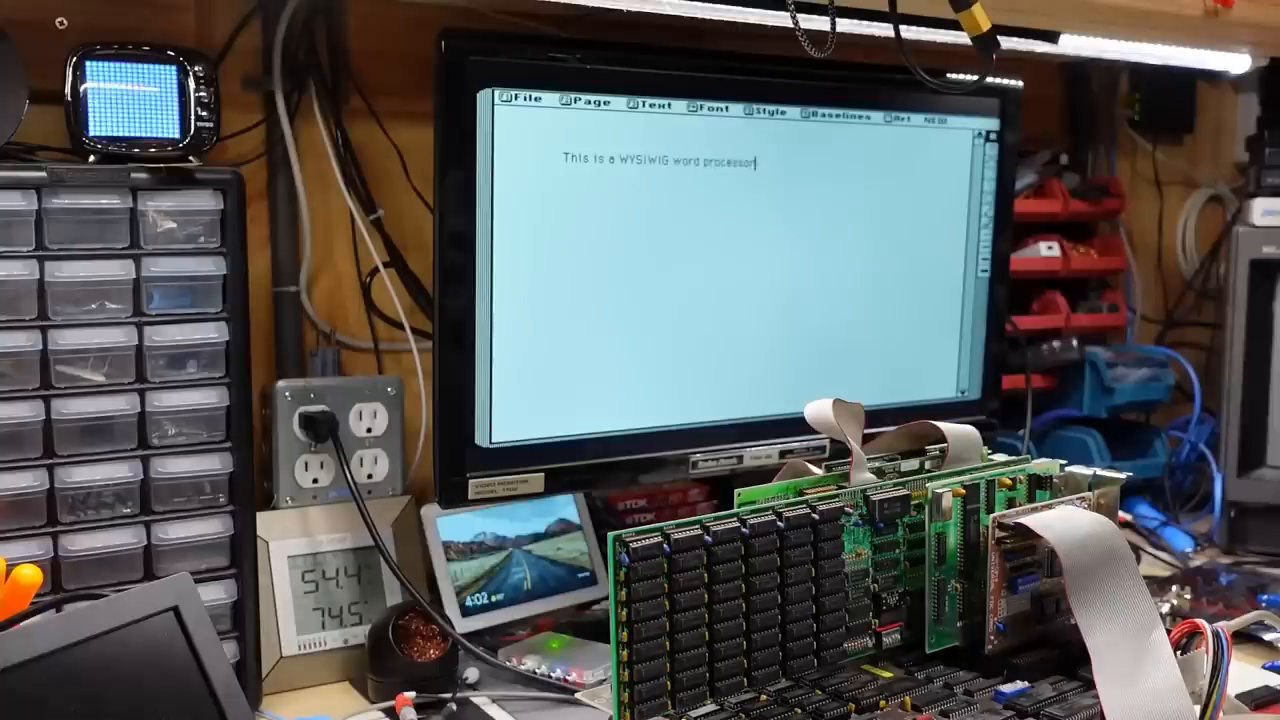
{"action": "type", "text": "or text processor"}
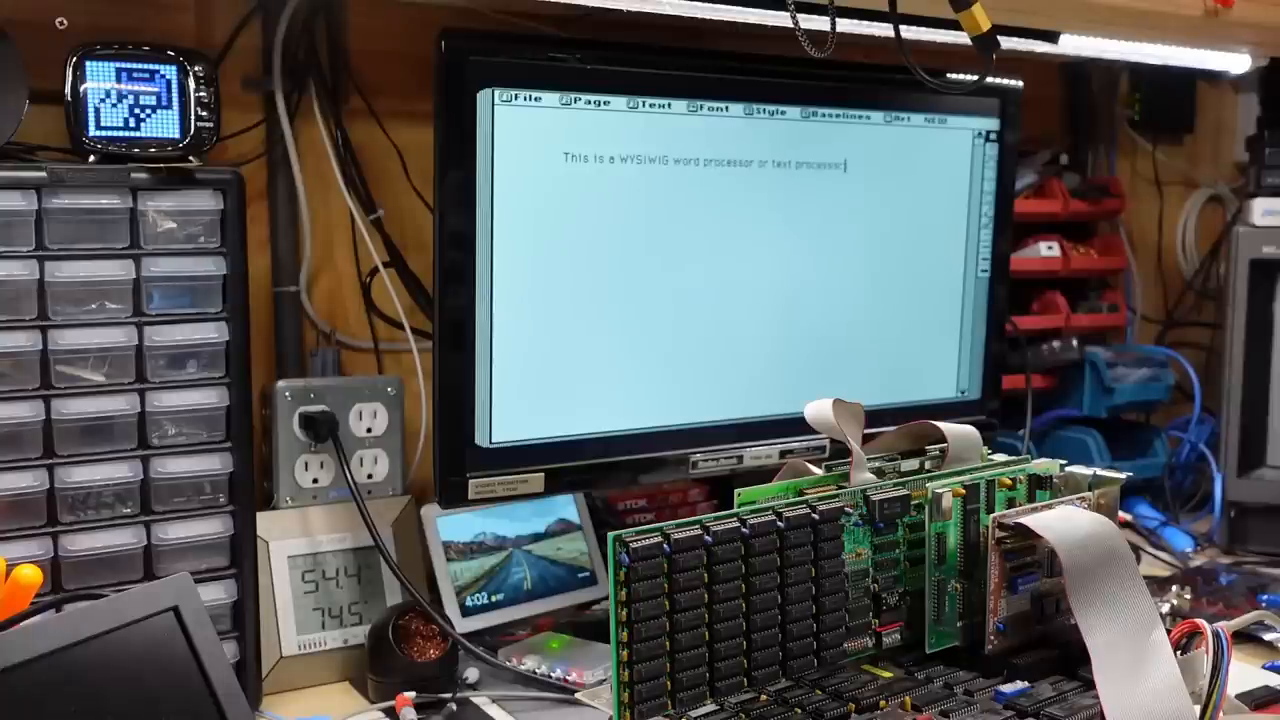
{"action": "type", "text": "This isn't too bad considering this thing is running at 4.77mhz"}
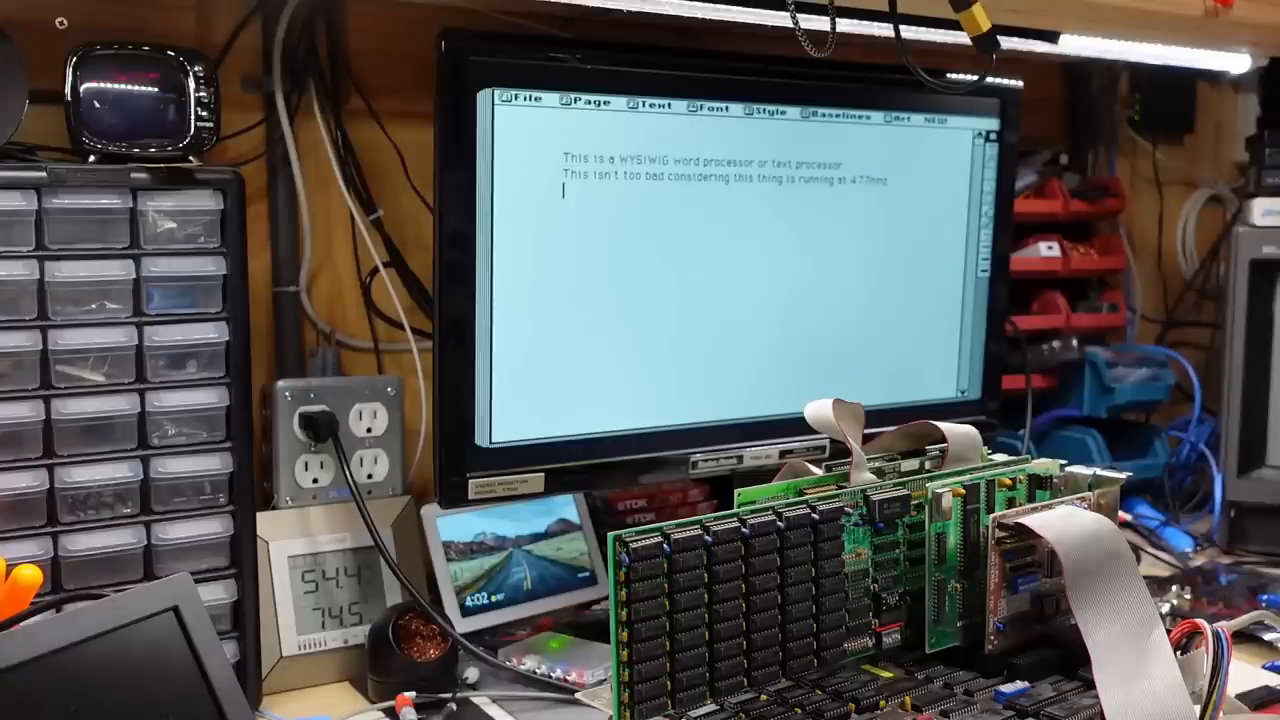
Review the Page and Font menus, choose Monaco, and write a third line announcing the MONACO font.
{"action": "left_click", "coordinate": [592, 104]}
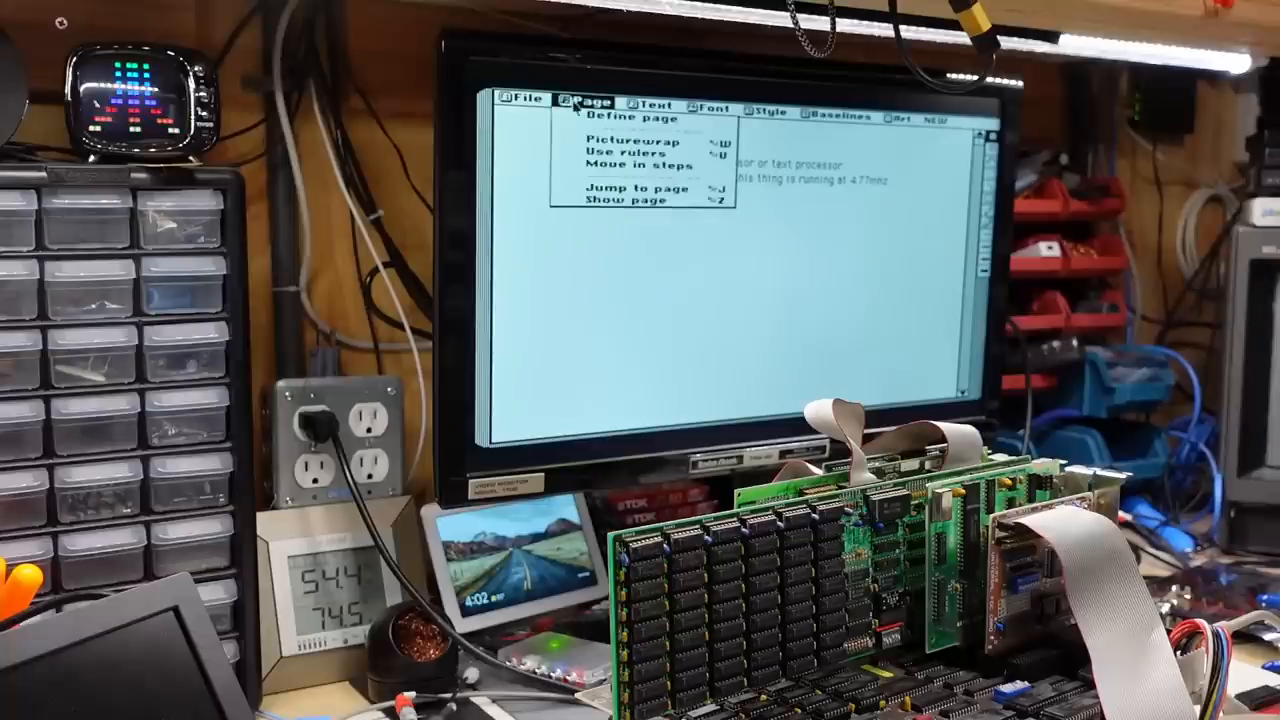
{"action": "left_click", "coordinate": [710, 108]}
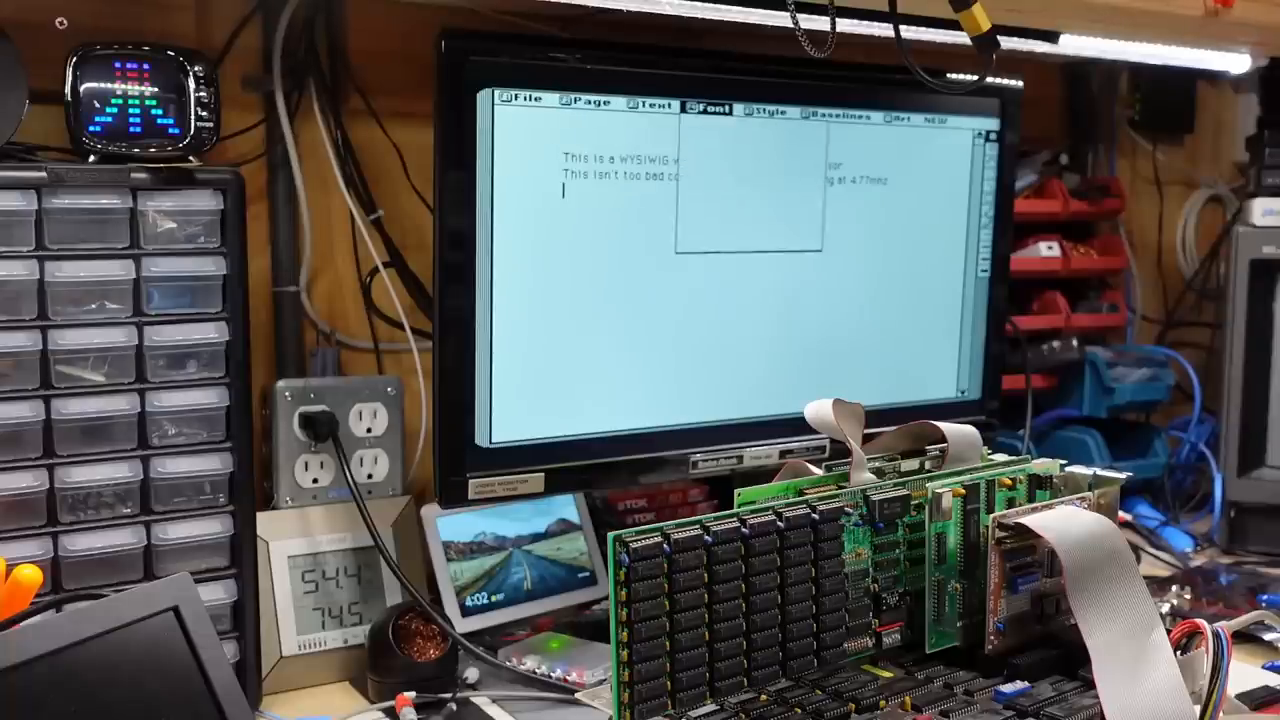
{"action": "left_click", "coordinate": [710, 104]}
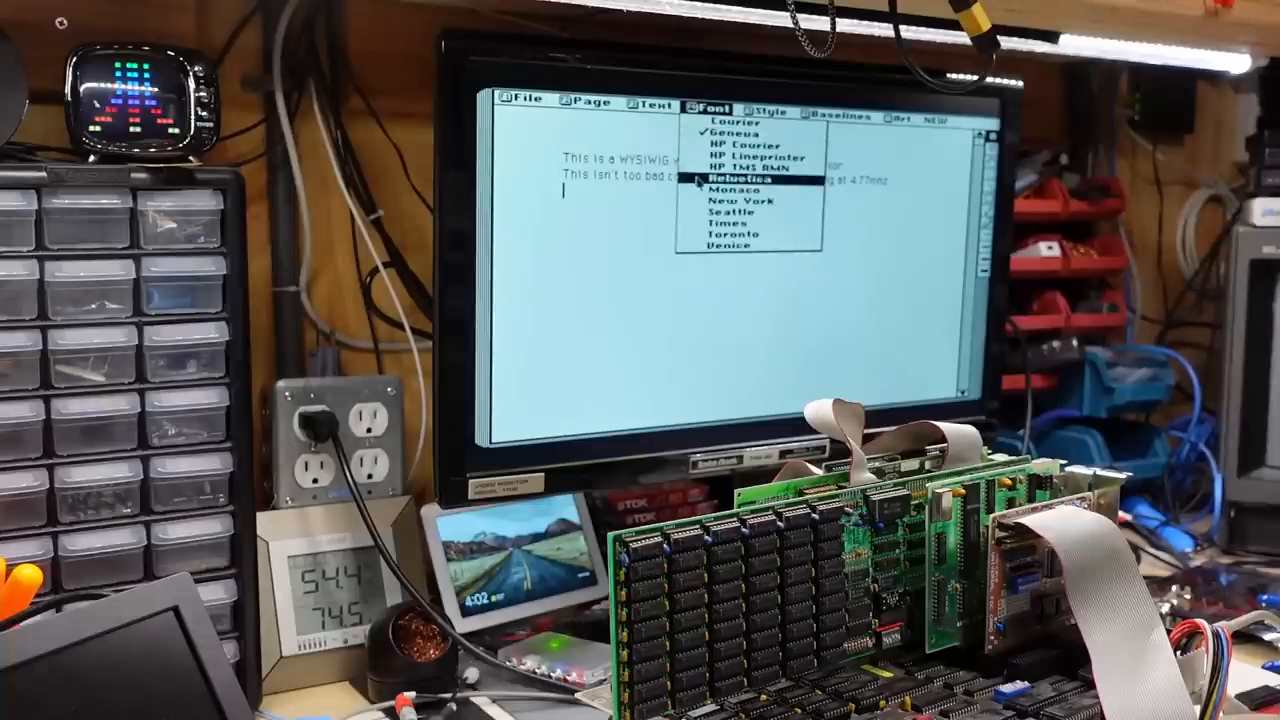
{"action": "left_click", "coordinate": [732, 178]}
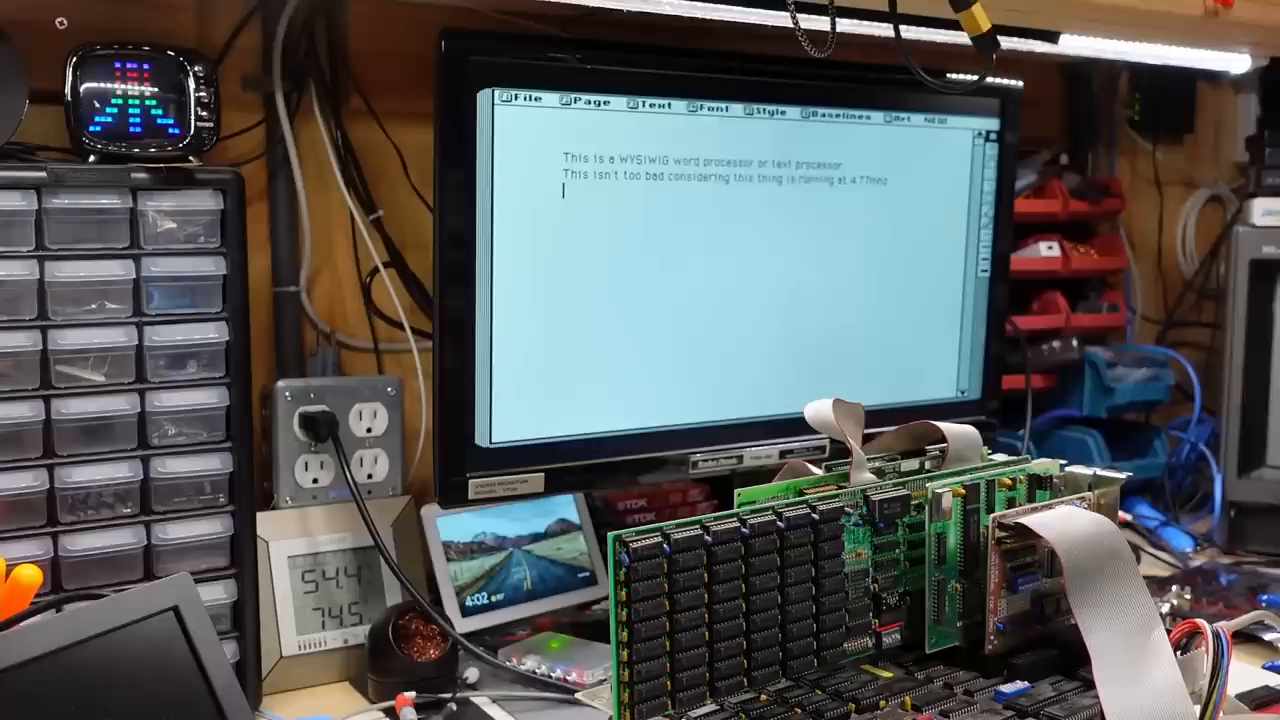
{"action": "type", "text": "This is the M"}
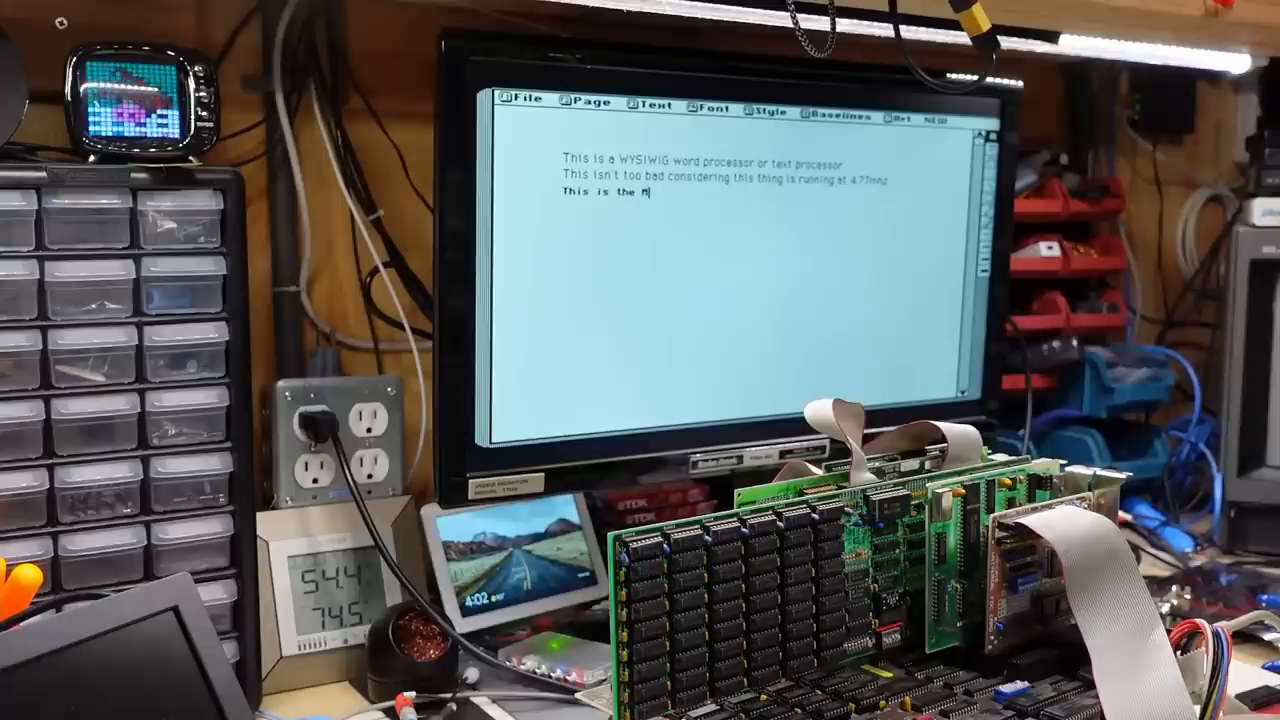
{"action": "type", "text": "ONACO font"}
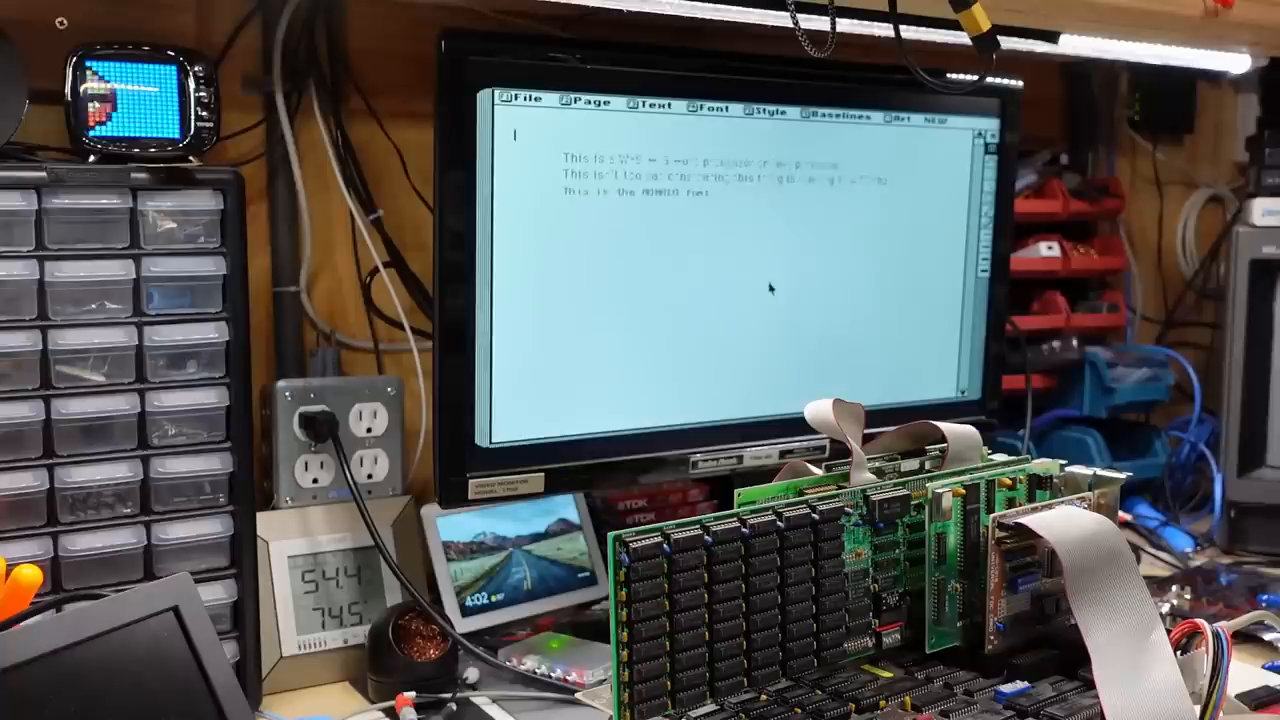
{"action": "left_click", "coordinate": [524, 104]}
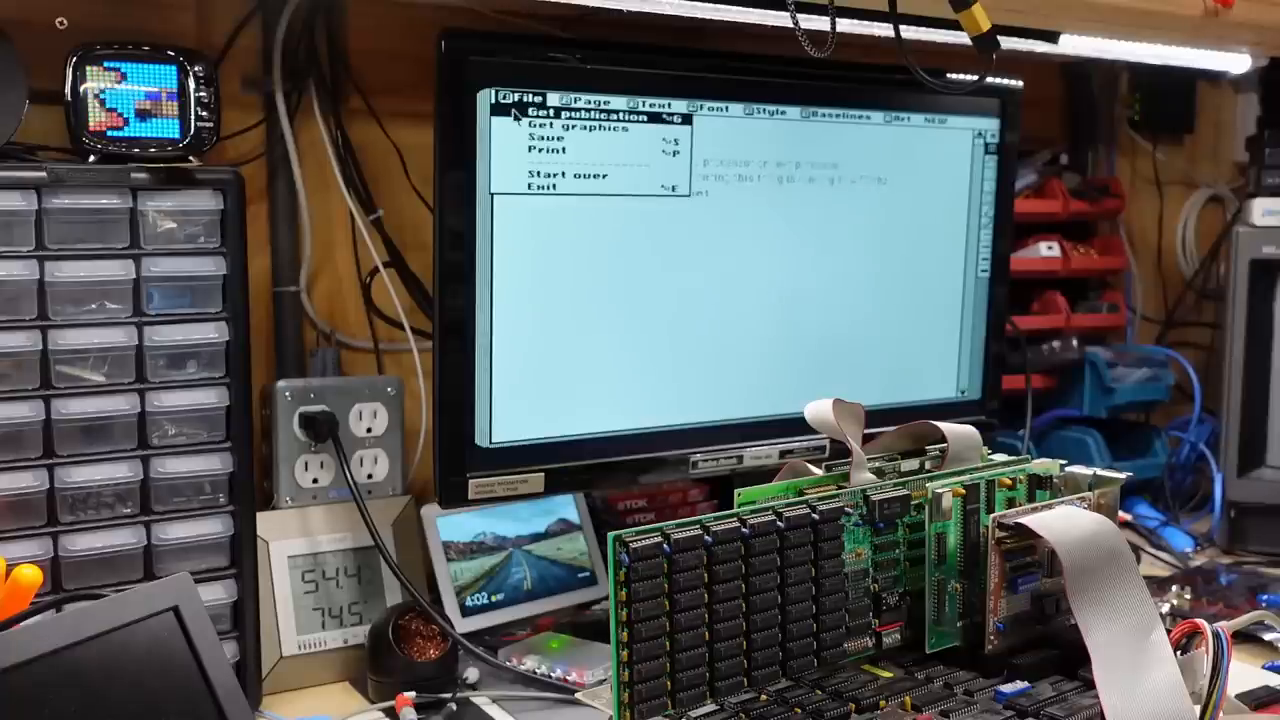
{"action": "left_click", "coordinate": [584, 116]}
{"action": "type", "text": "C:\\PUB\\example."}
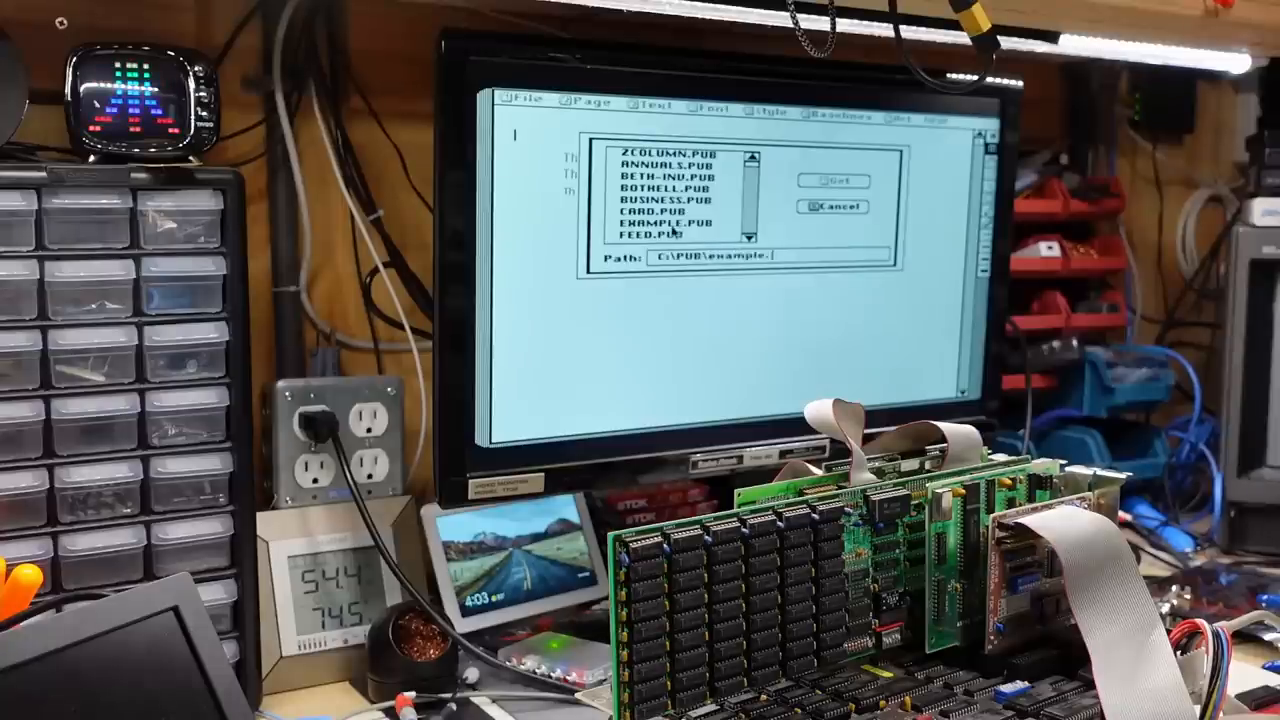
{"action": "left_click", "coordinate": [834, 180]}
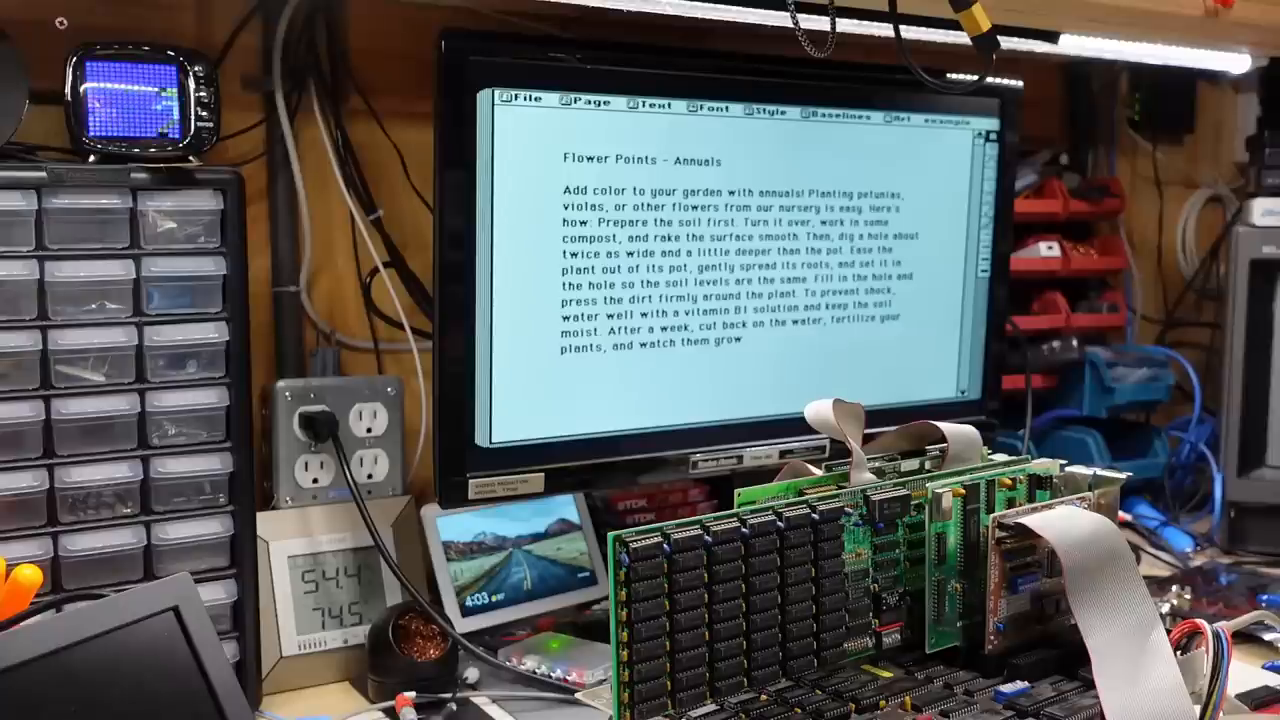
{"action": "left_click", "coordinate": [588, 106]}
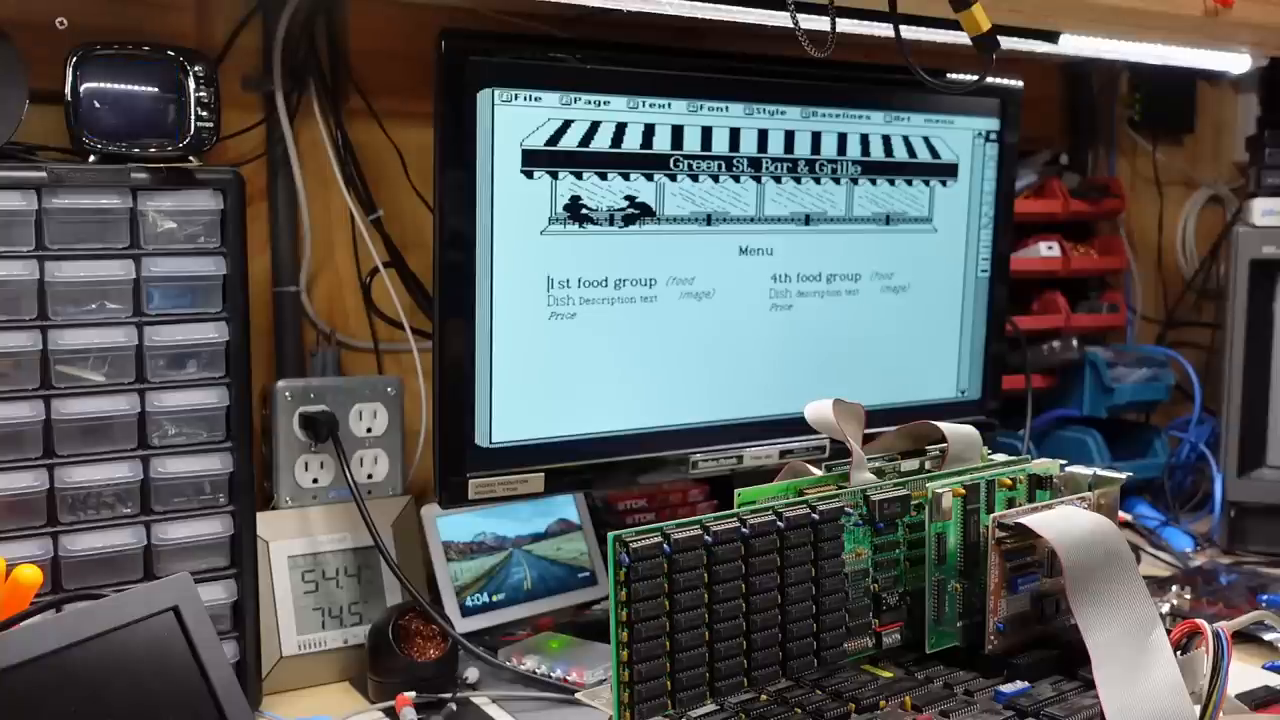
{"action": "scroll", "scroll_direction": "down", "scroll_amount": 3}
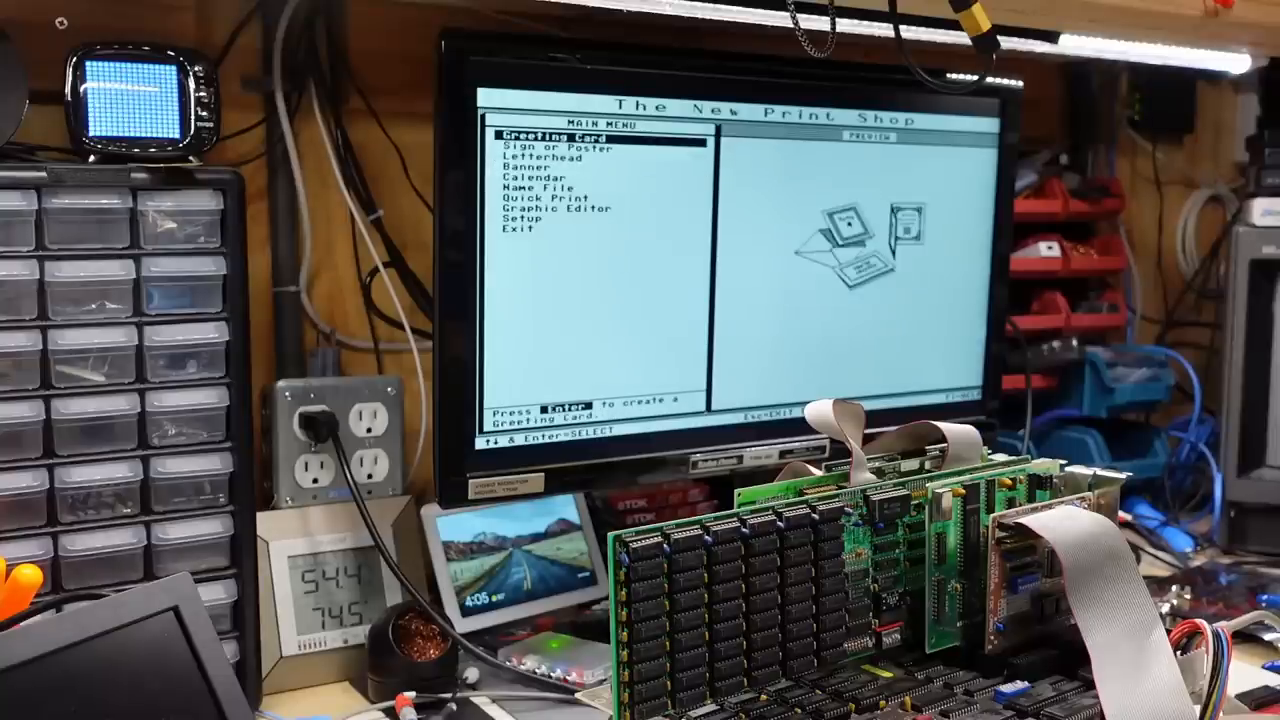
Browse Banner and Setup, view the Toshiba printer on LPT1, then begin a Sign or Poster.
{"action": "key", "text": "down"}
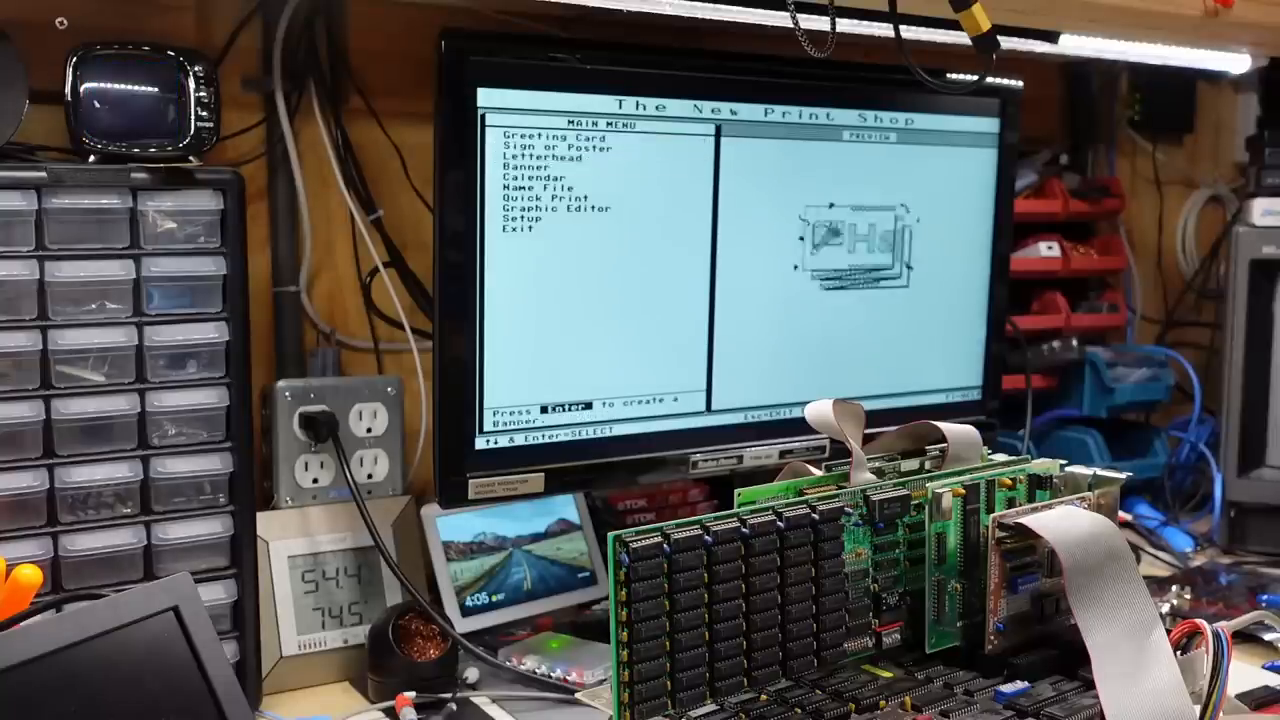
{"action": "key", "text": "down"}
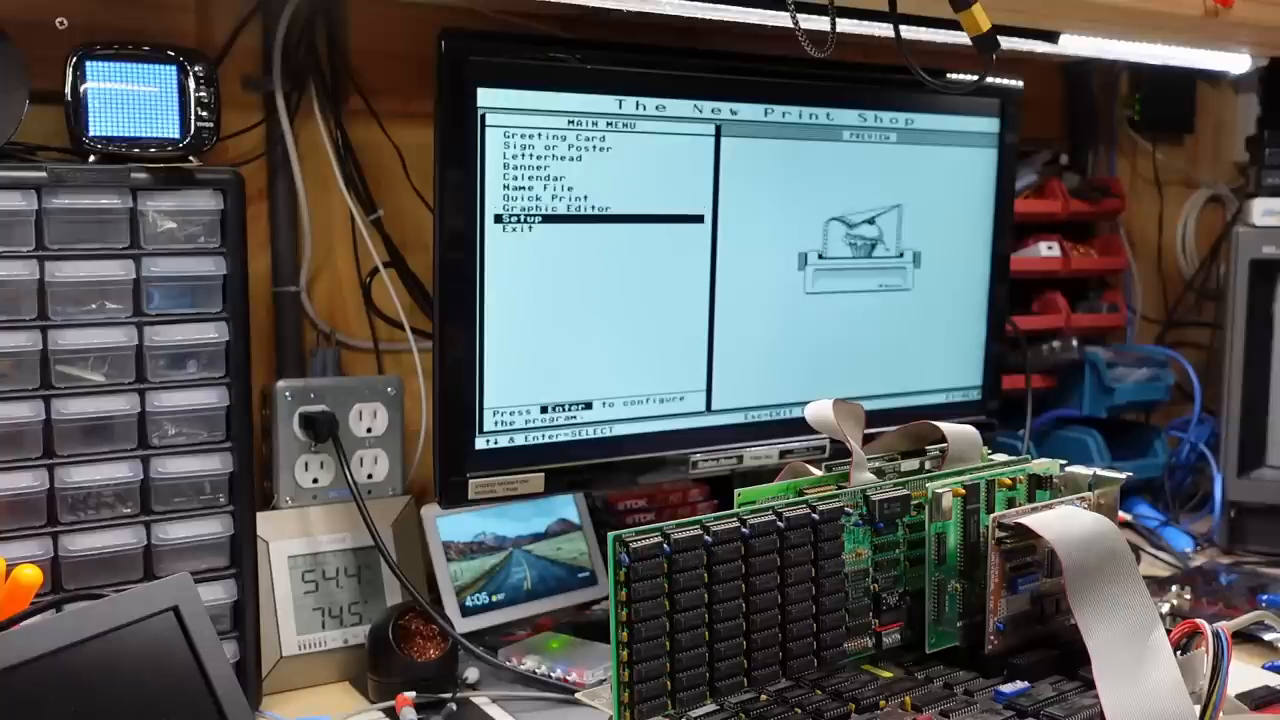
{"action": "key", "text": "enter"}
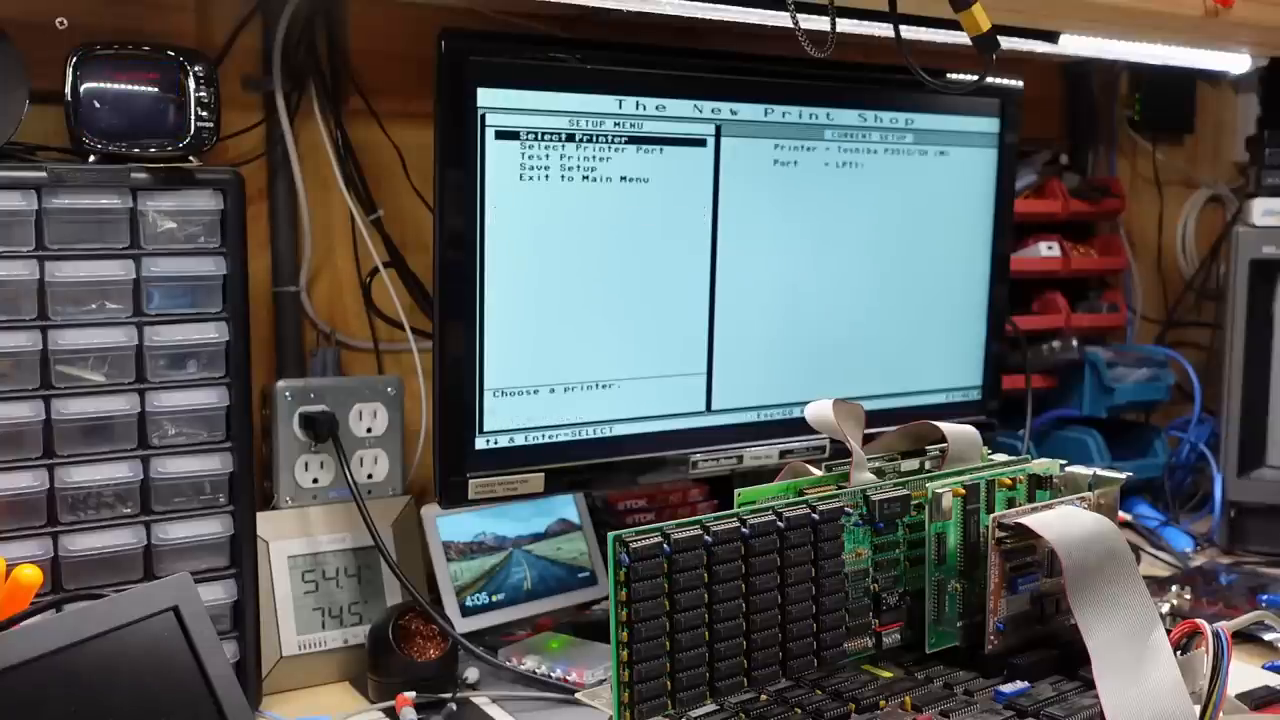
{"action": "key", "text": "down"}
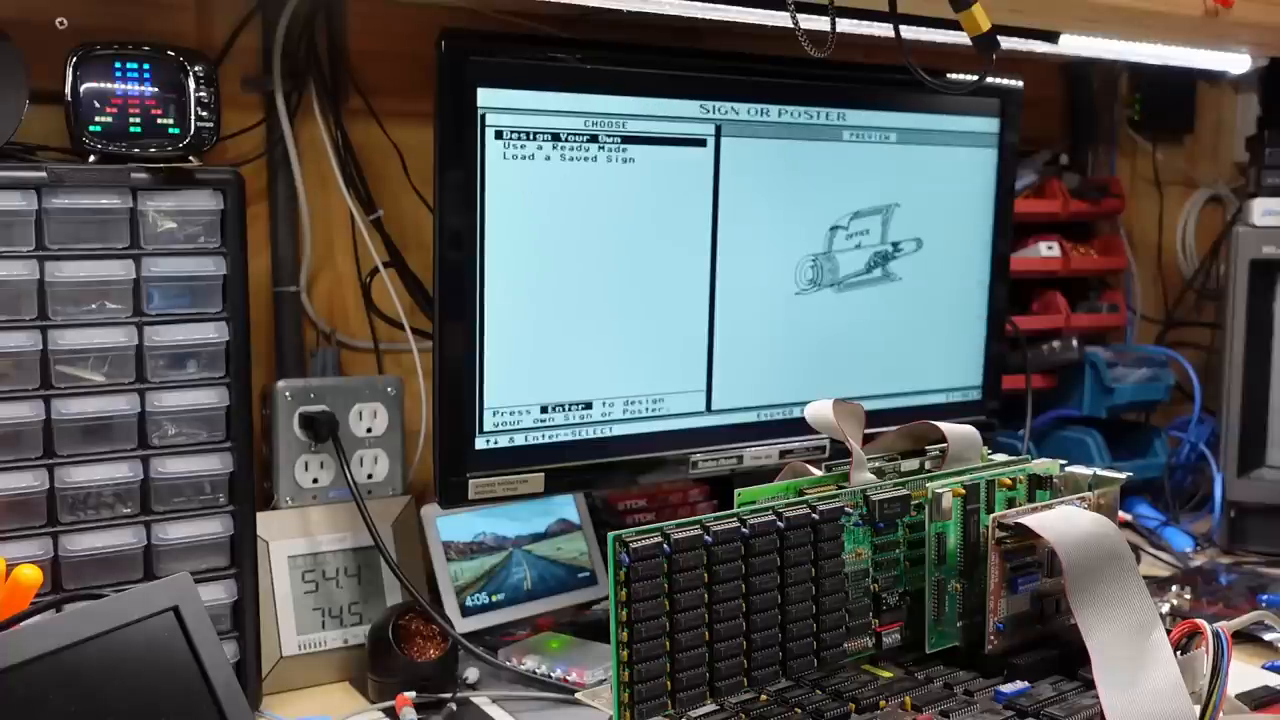
Design your own sign, pick its orientation, and apply an ornate wide border.
{"action": "key", "text": "enter"}
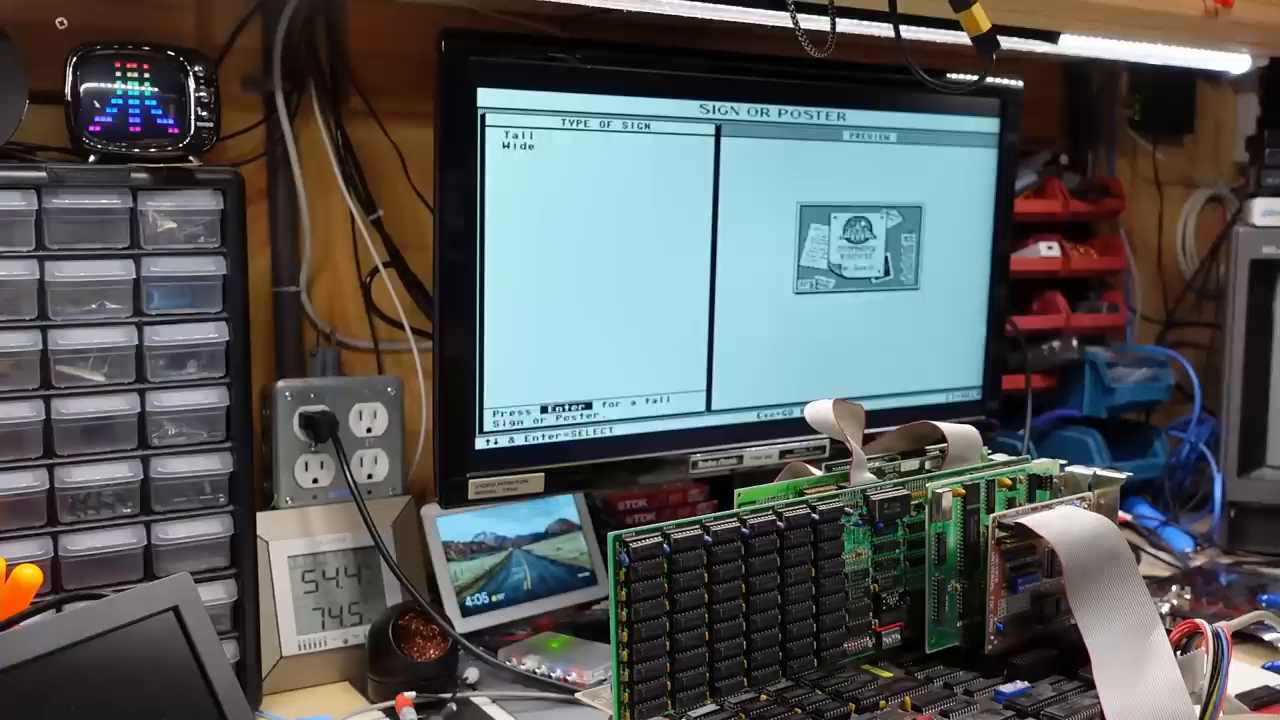
{"action": "key", "text": "Enter"}
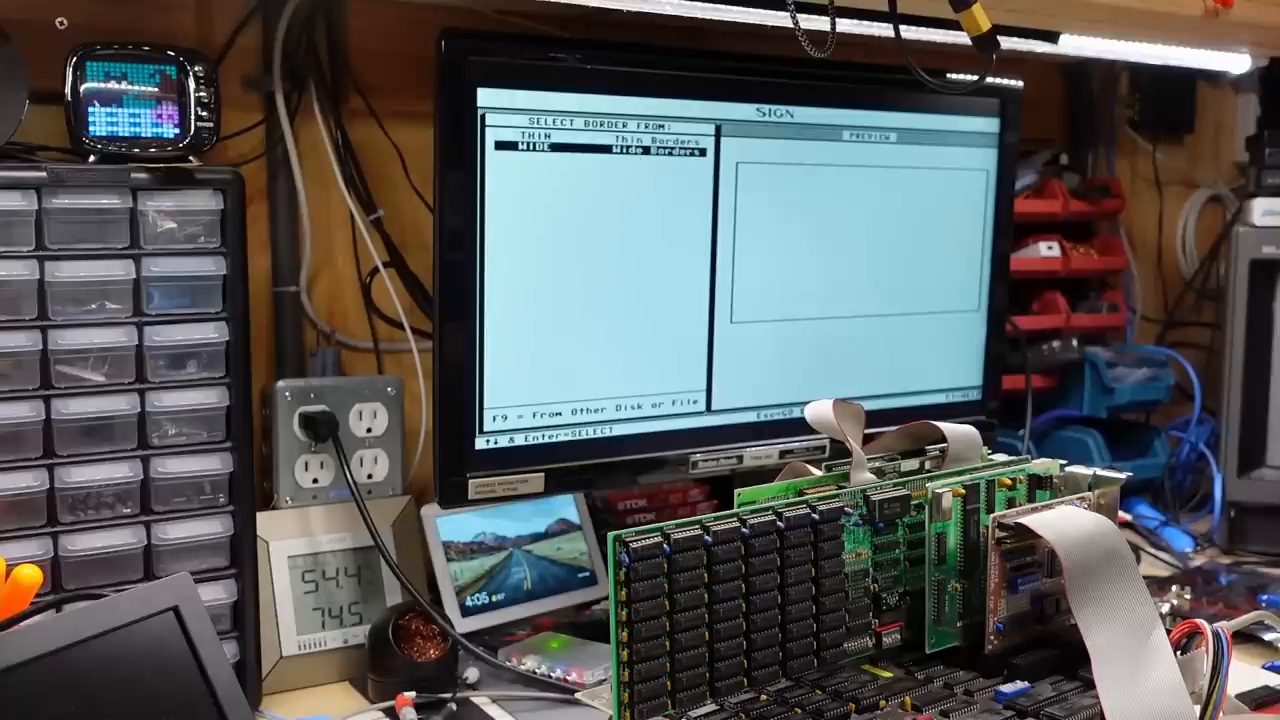
{"action": "key", "text": "enter"}
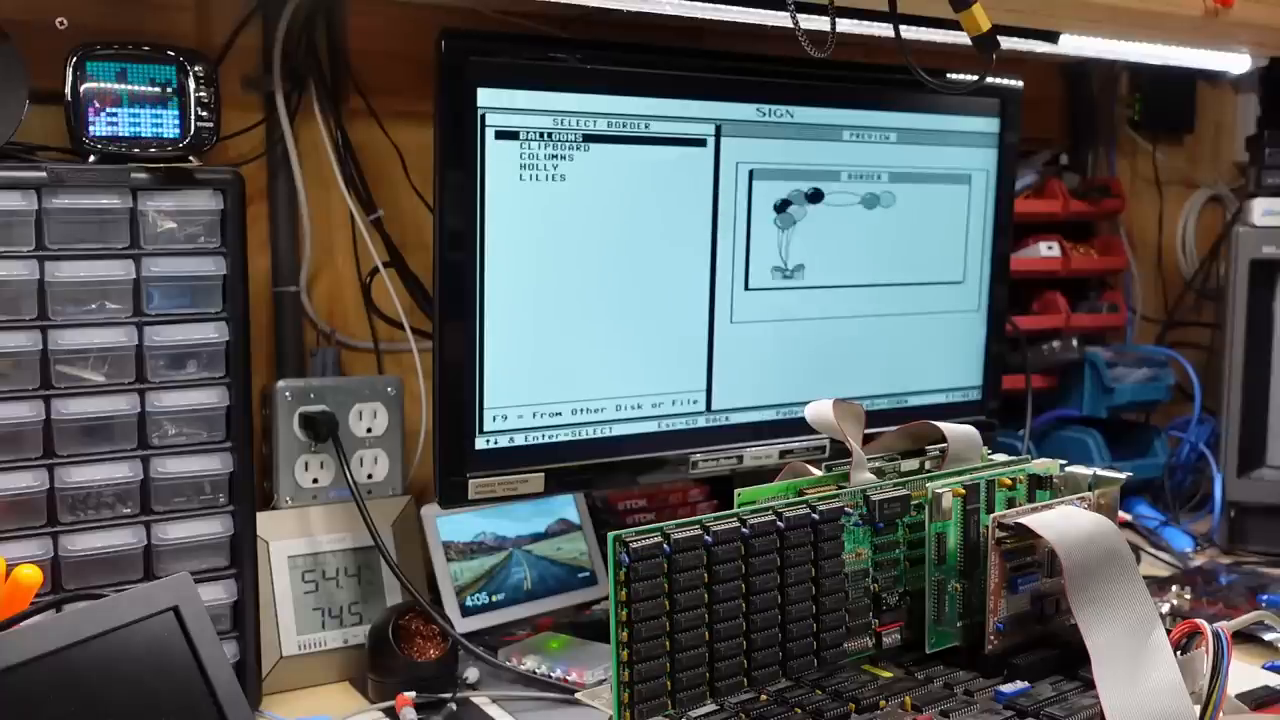
{"action": "key", "text": "Down"}
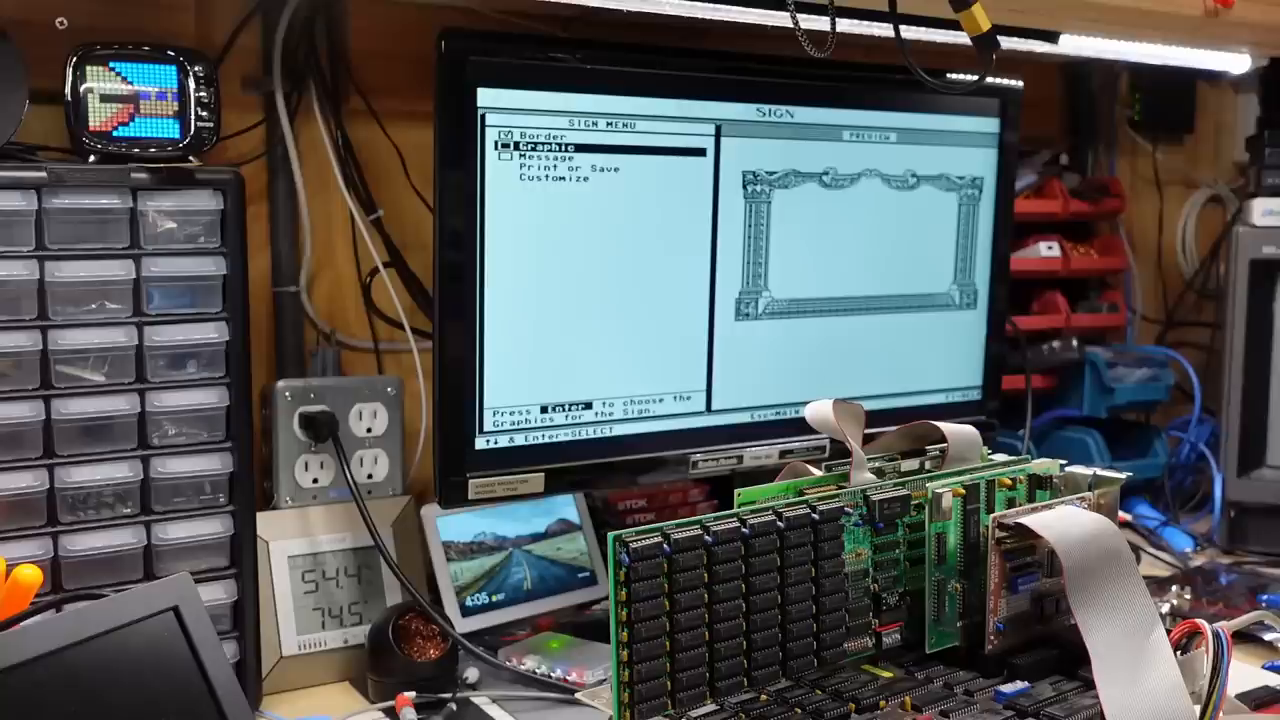
{"action": "key", "text": "enter"}
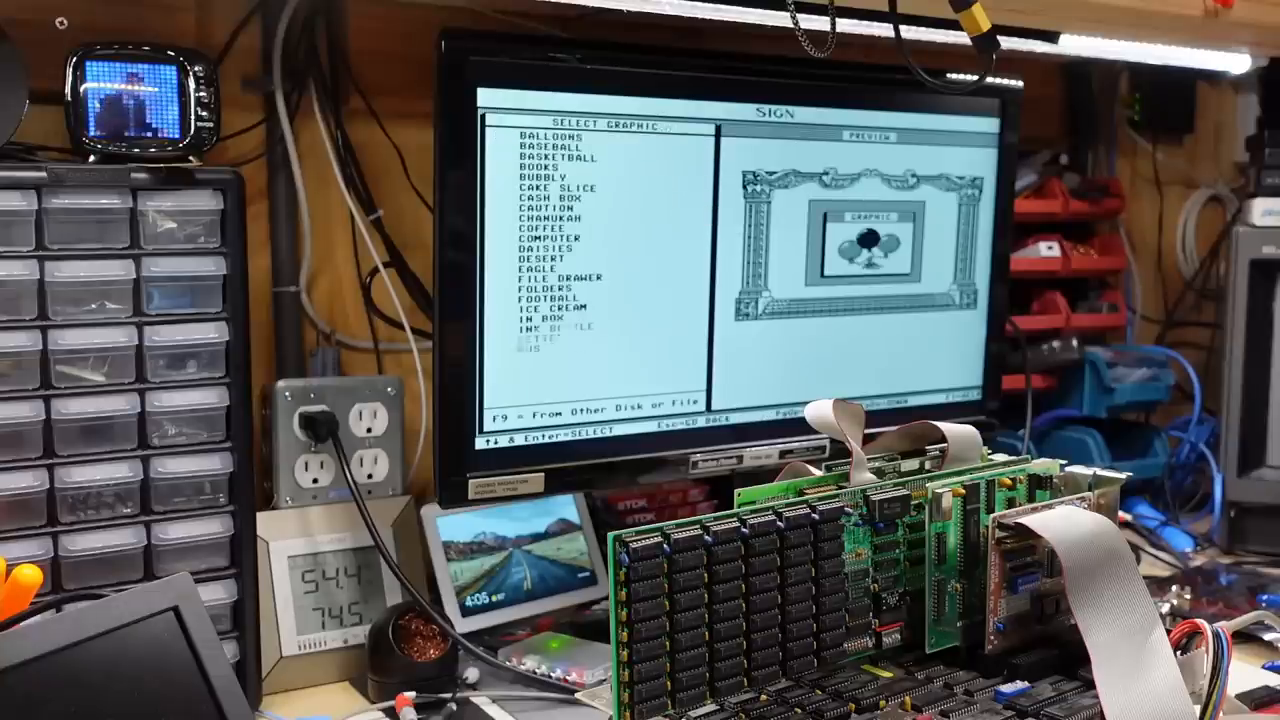
Browse past CAKE SLICE and COMPUTER and place the FILE DRAWER graphic on the sign.
{"action": "key", "text": "down"}
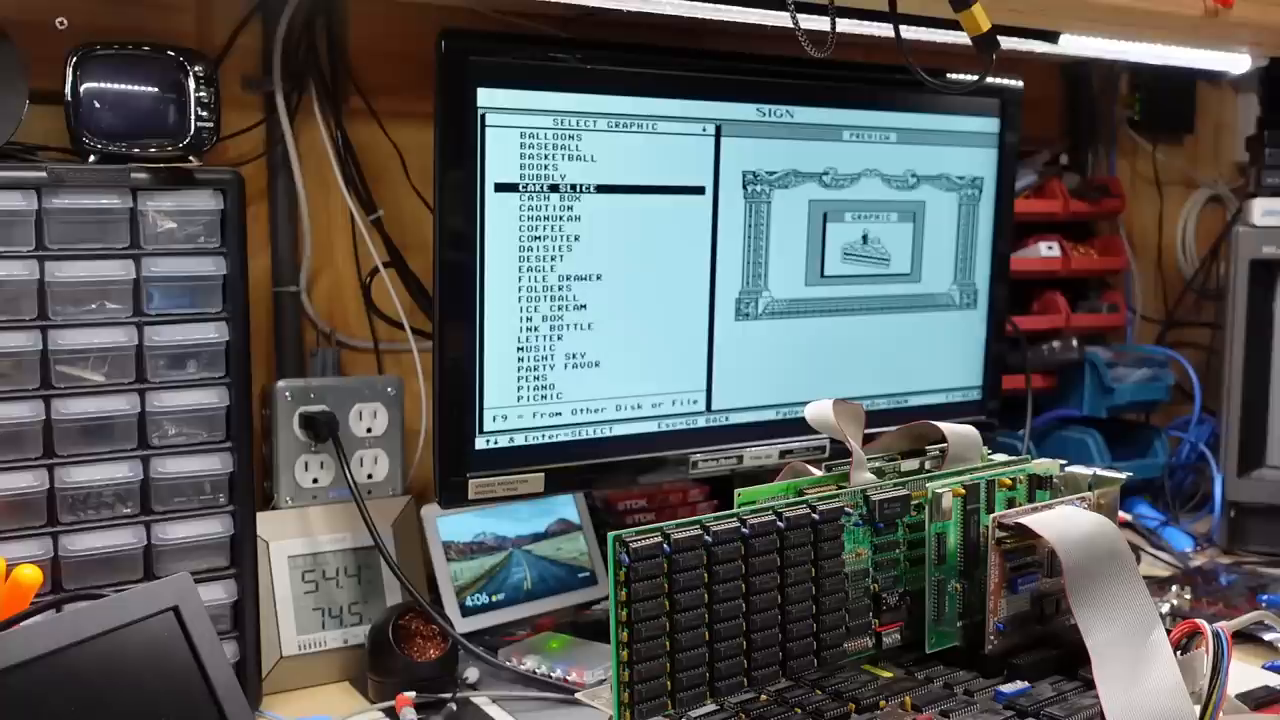
{"action": "key", "text": "Down"}
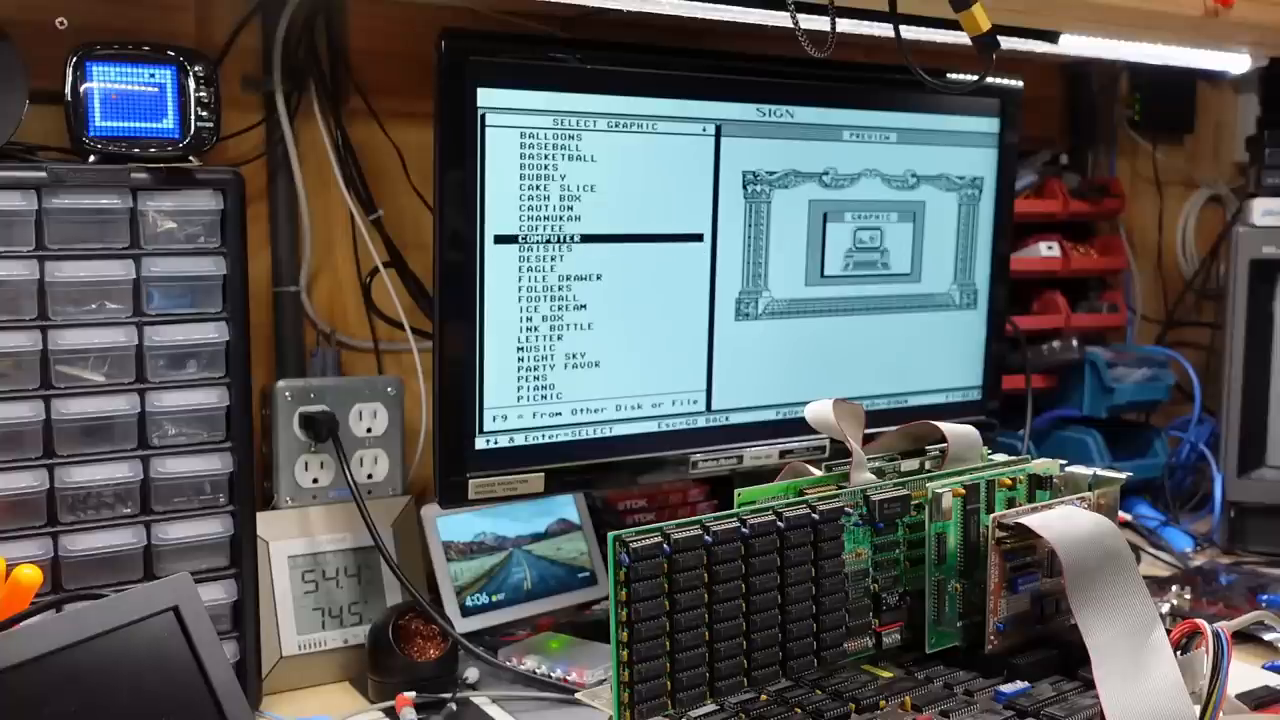
{"action": "key", "text": "down"}
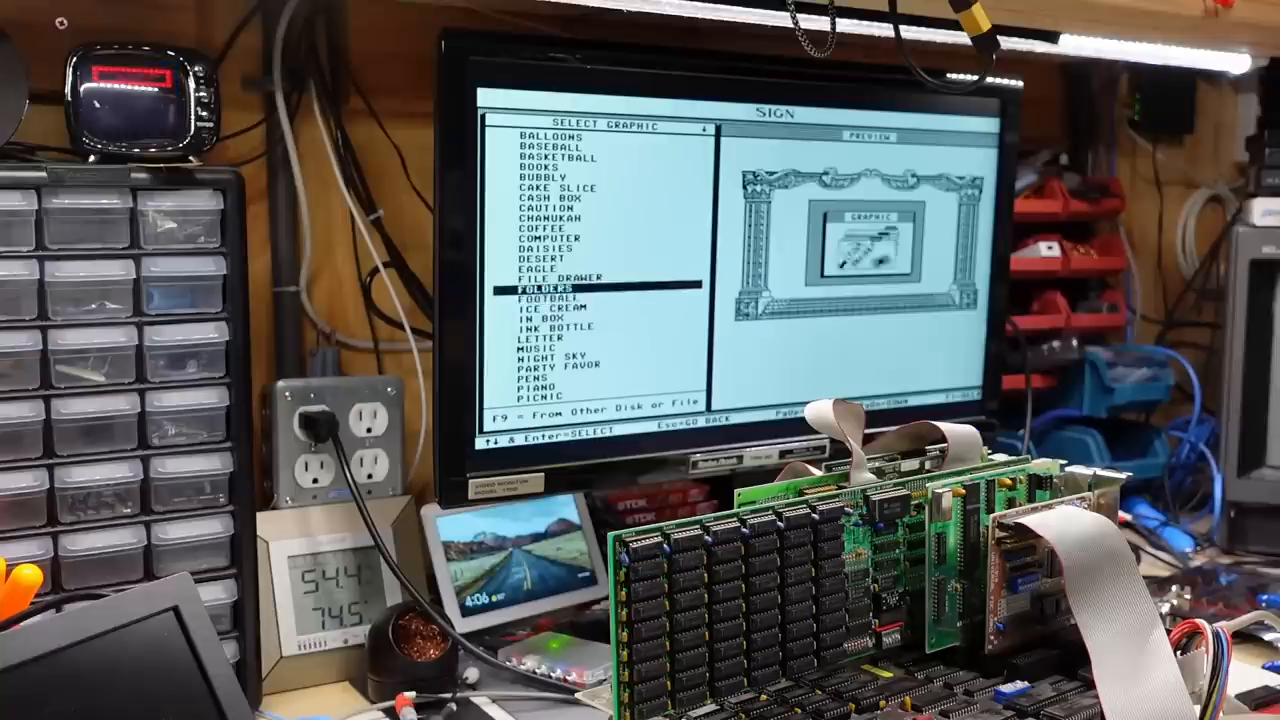
{"action": "key", "text": "enter"}
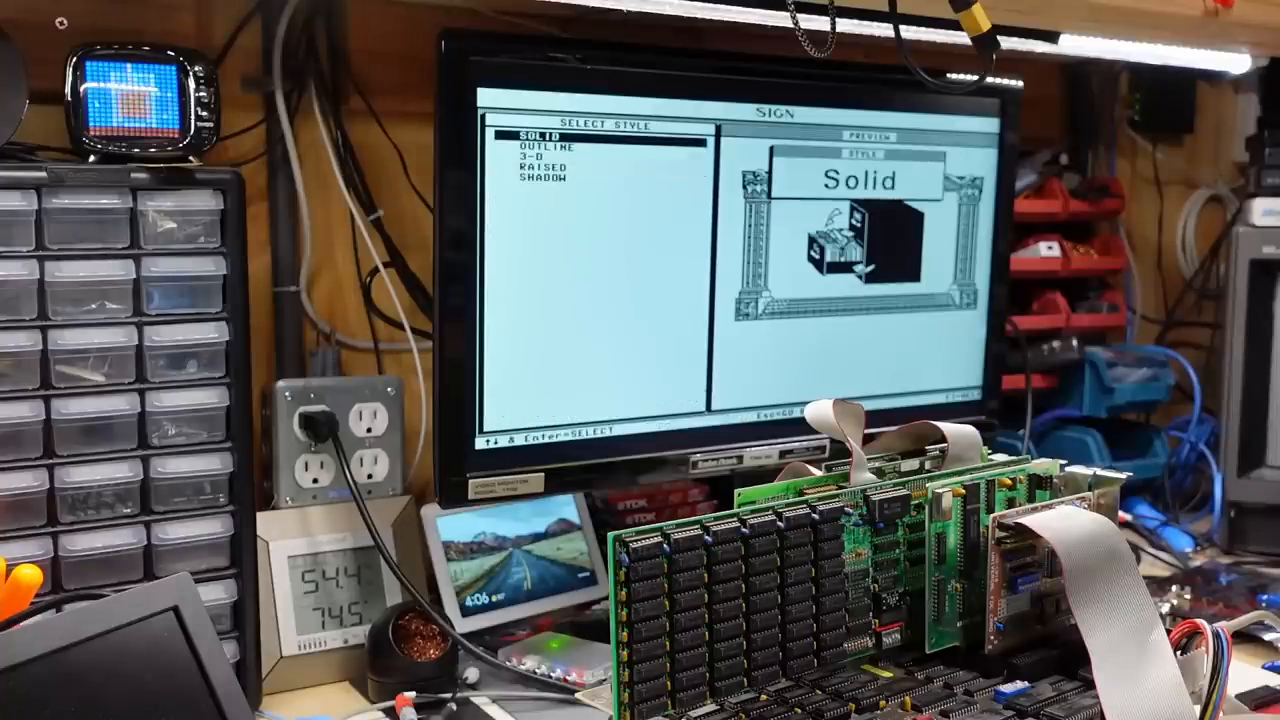
Keep solid Madera lettering and enter the message beginning with PLEASE.
{"action": "key", "text": "down"}
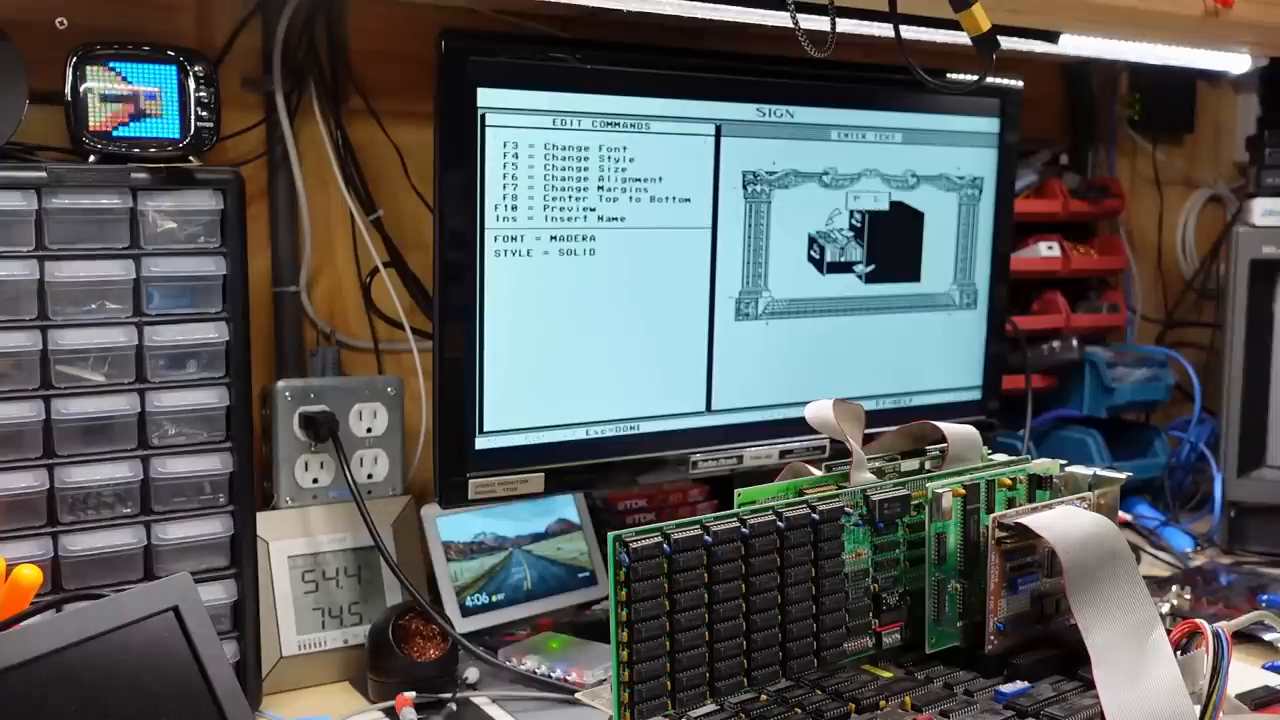
{"action": "type", "text": "PLEASE"}
{"action": "type", "text": "PUT YOUR"}
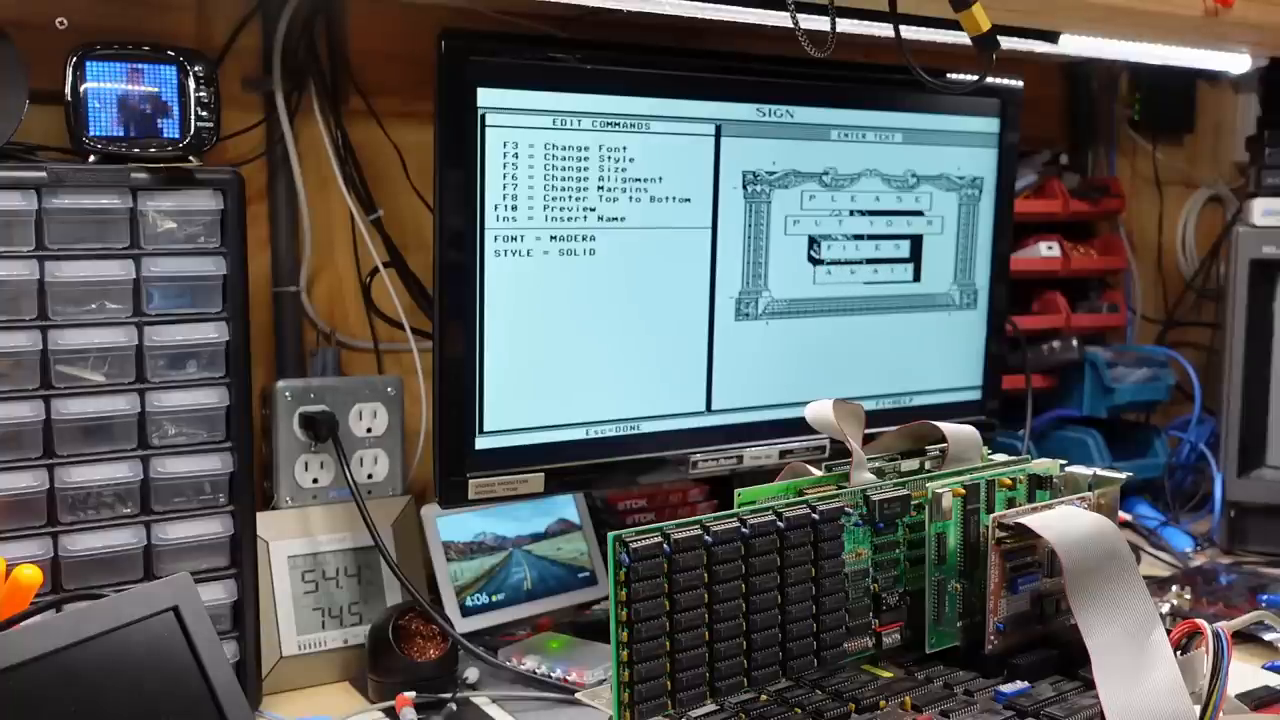
{"action": "key", "text": "f10"}
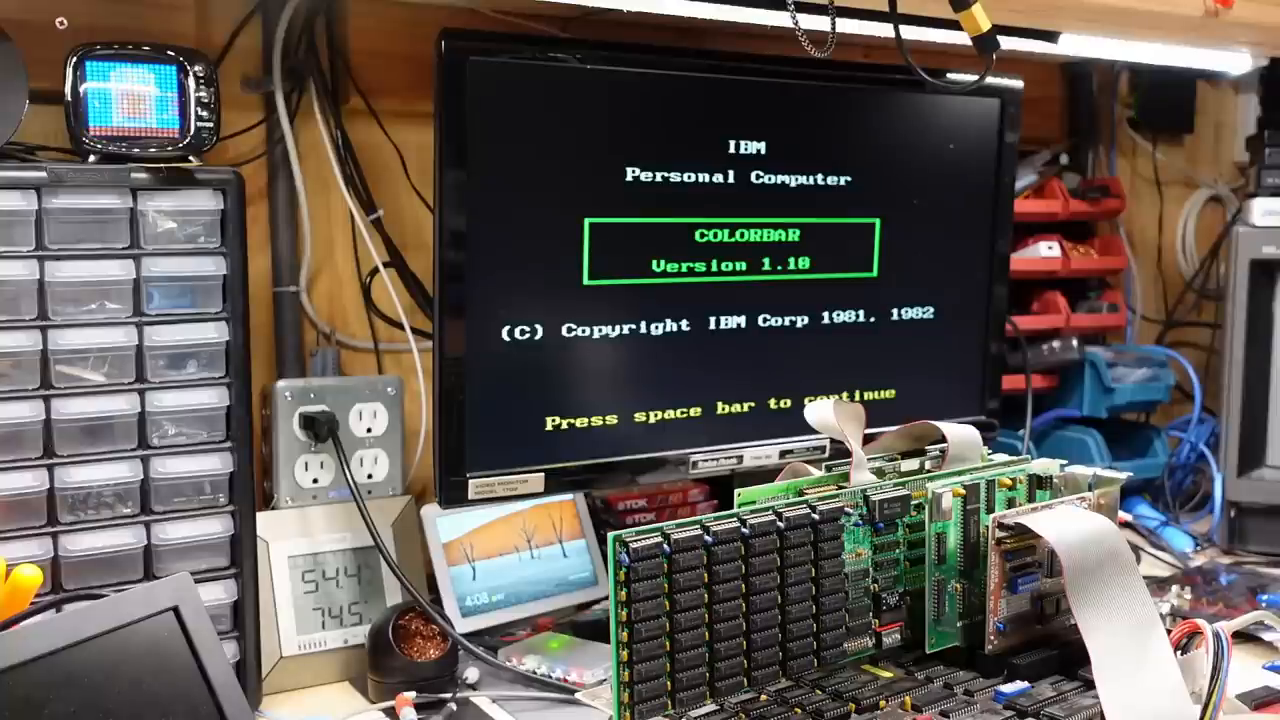
Continue past the COLORBAR Version 1.10 title screen.
{"action": "key", "text": "space"}
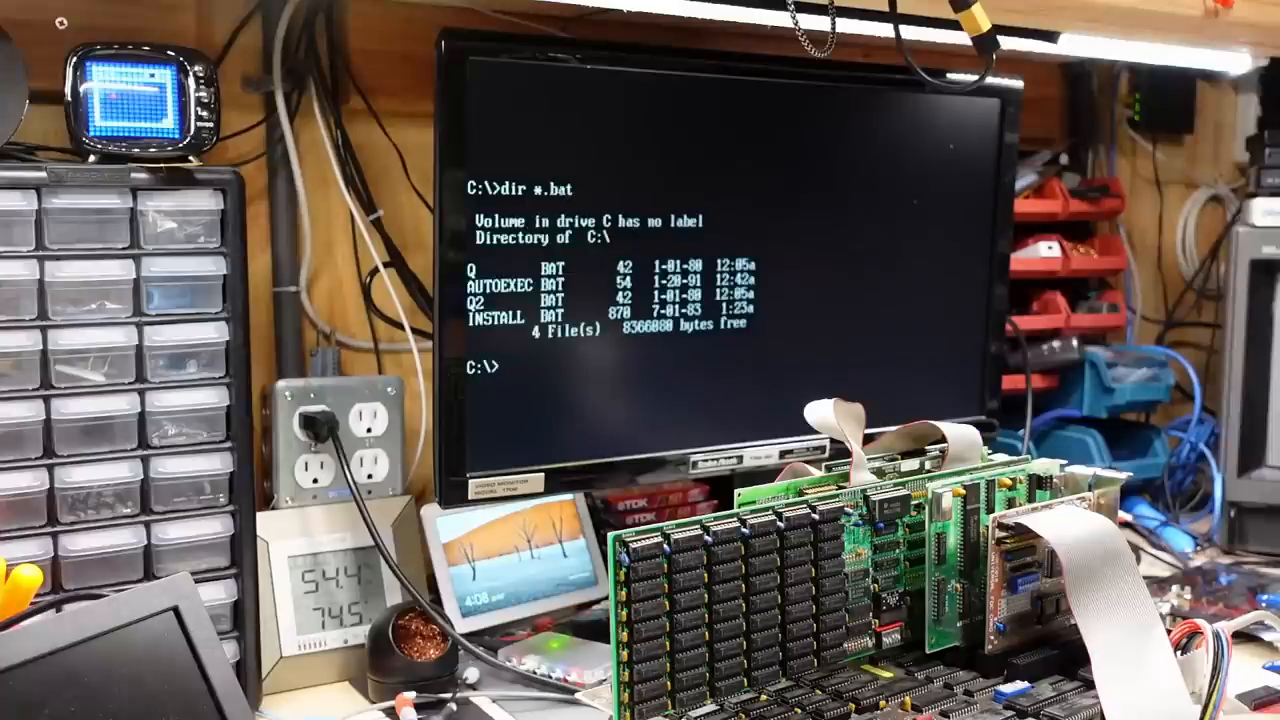
Check C:\ for BASIC program files with dir *.bas.
{"action": "type", "text": "dir *.bas"}
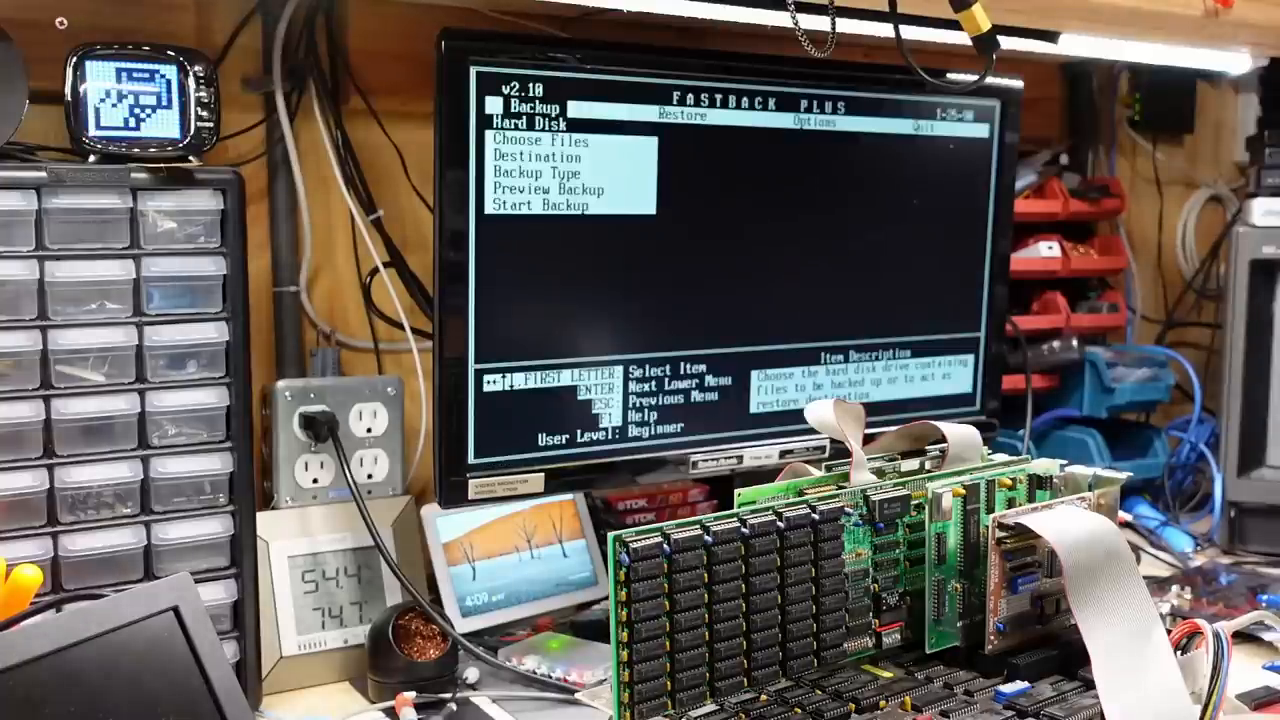
Show the Restore Source choices: a 360 KB floppy drive or a DOS path.
{"action": "left_click", "coordinate": [812, 122]}
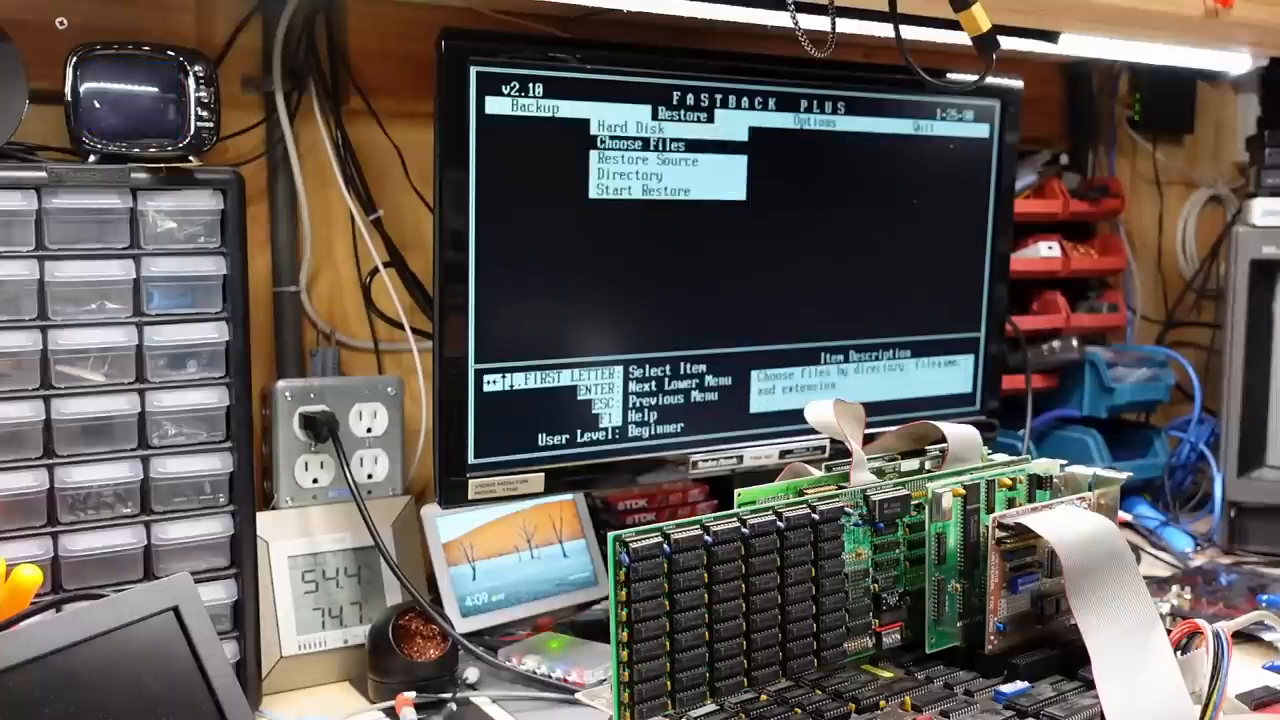
{"action": "key", "text": "Down"}
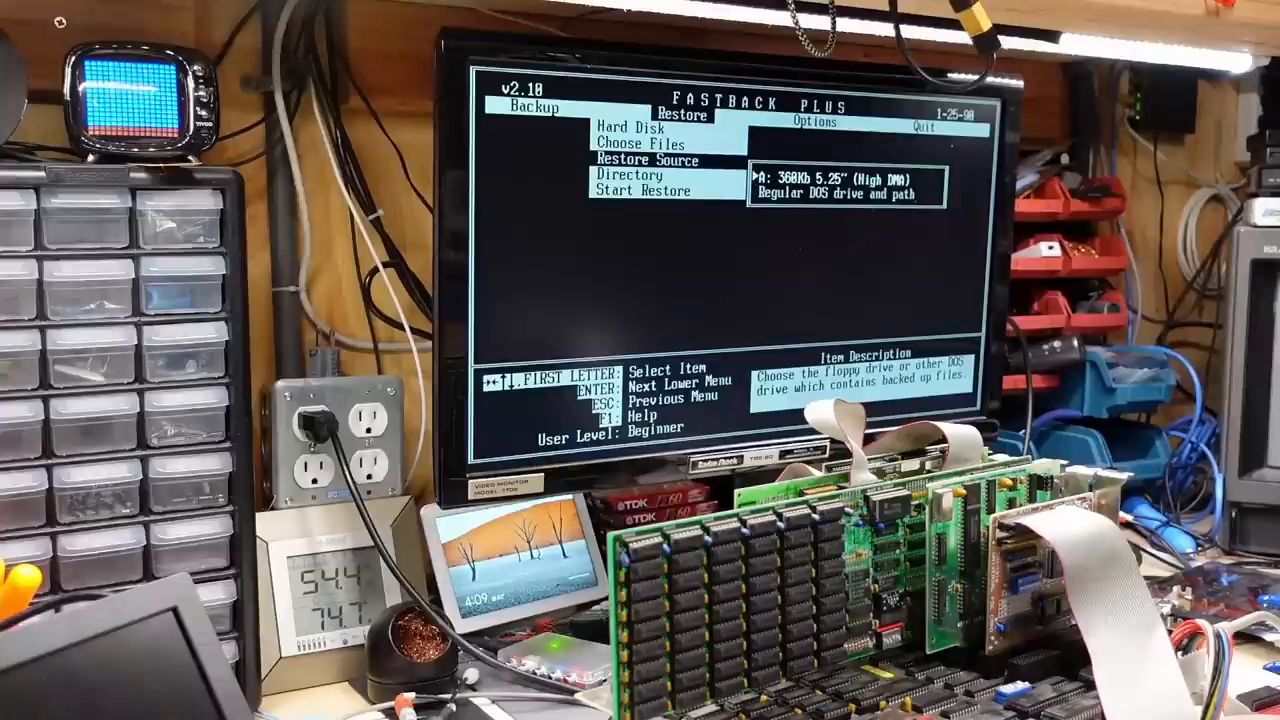